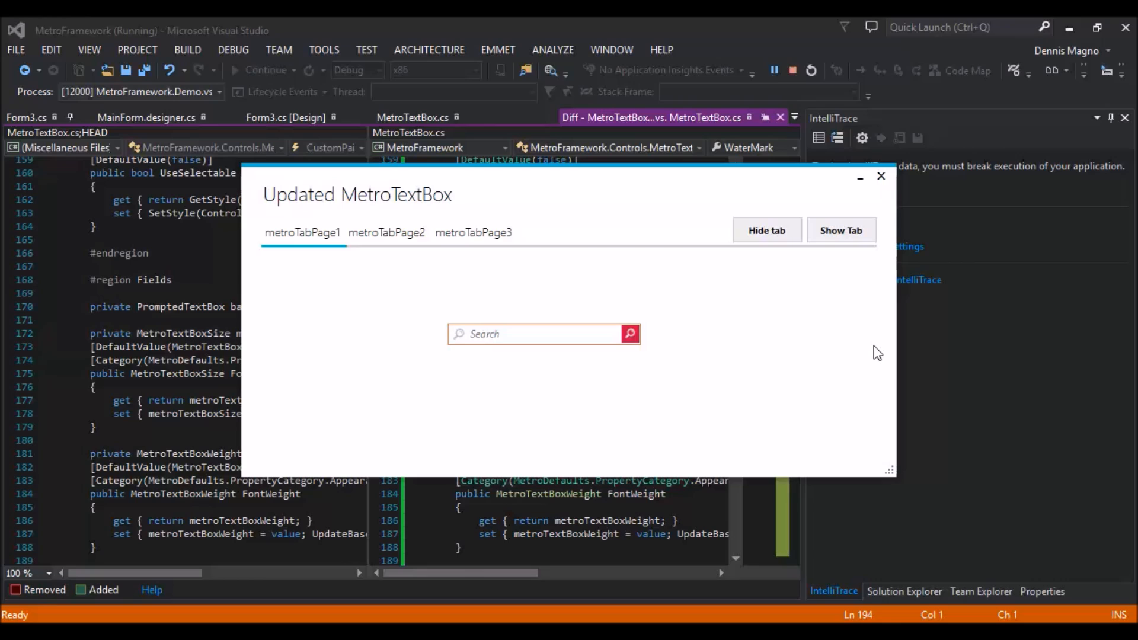
Enter 'ghghg' in the running search box, clear it with the x button, and close the demo form
click(541, 335)
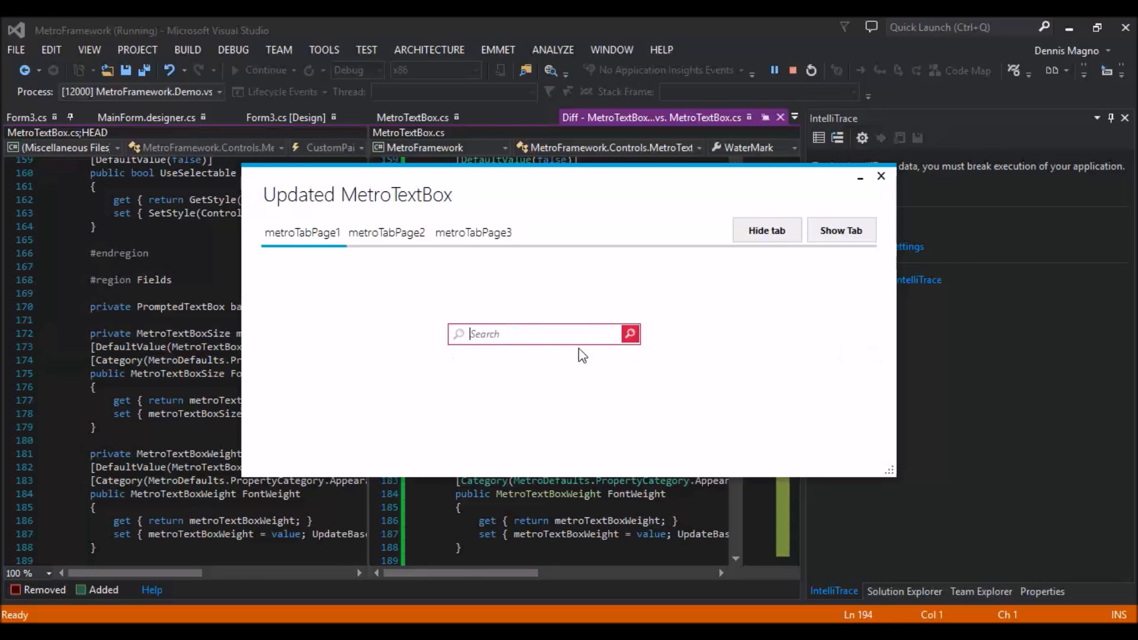
mouse_move(617, 394)
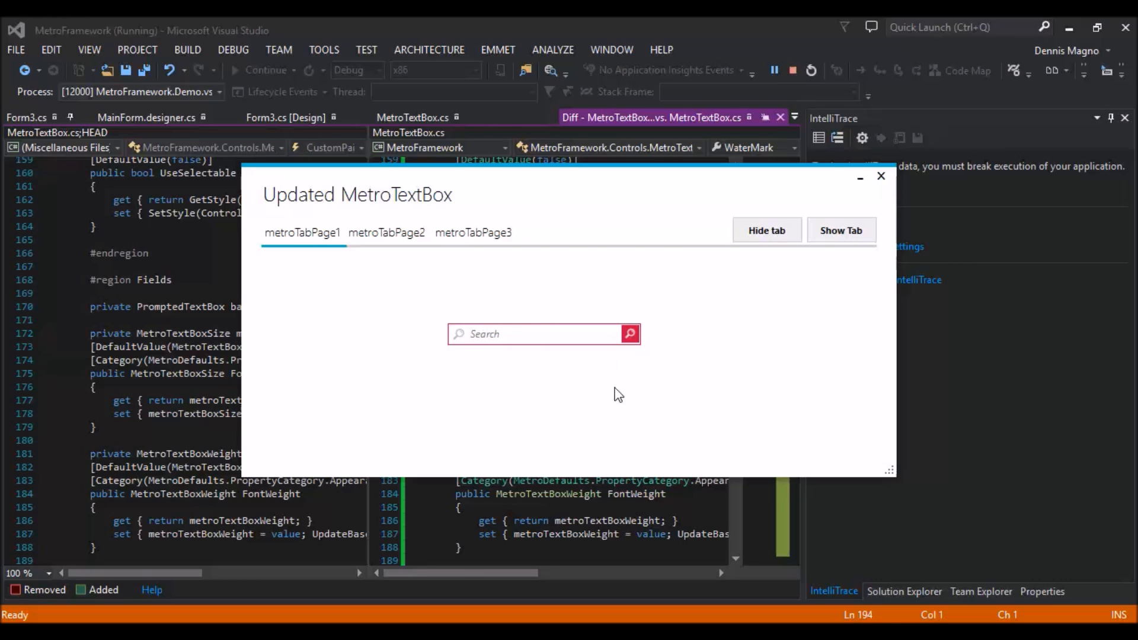
text(ghghg)
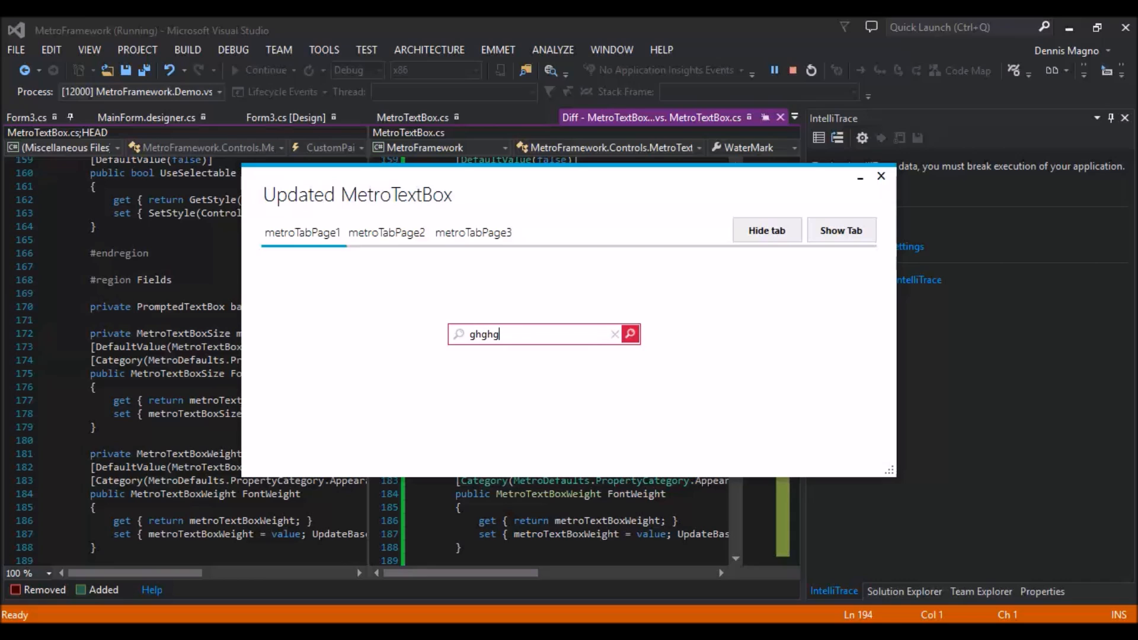
click(616, 335)
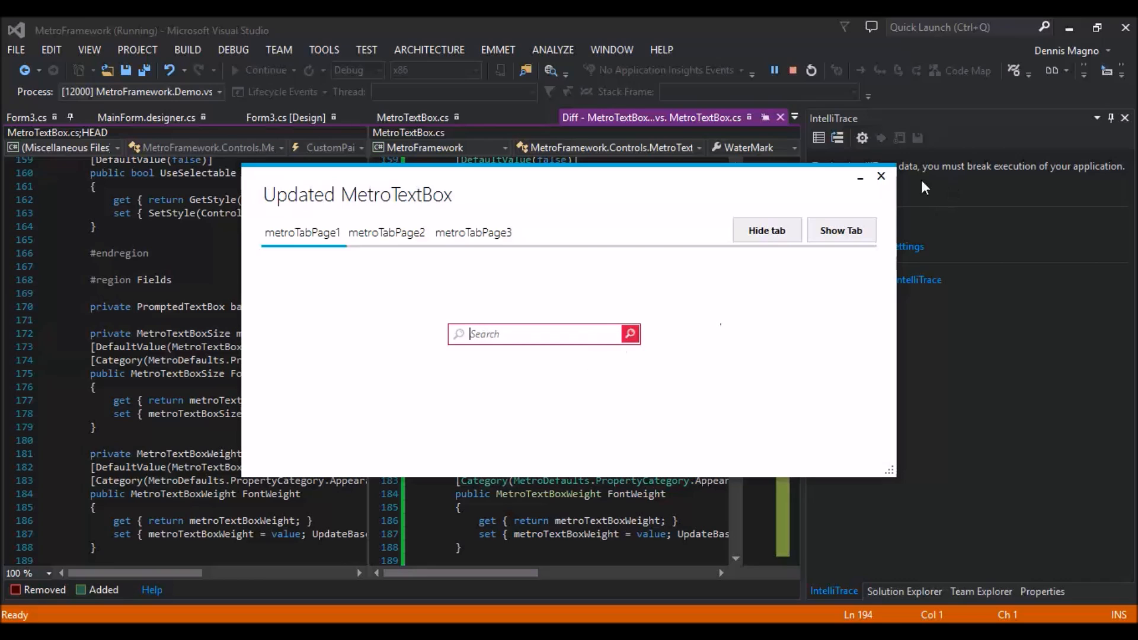
click(881, 177)
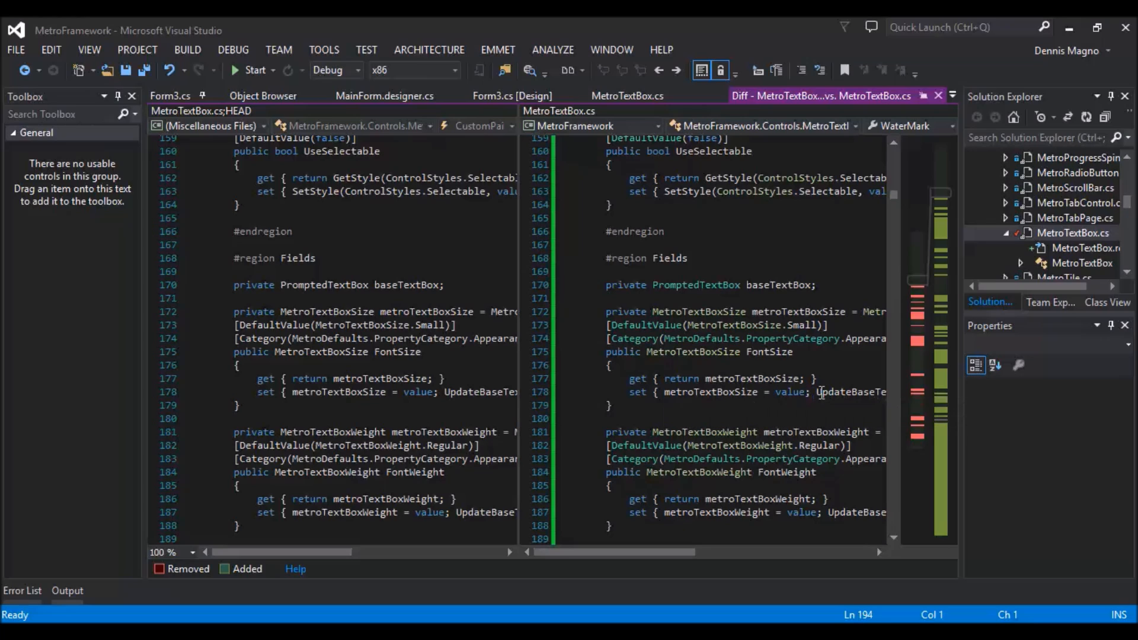
mouse_move(856, 392)
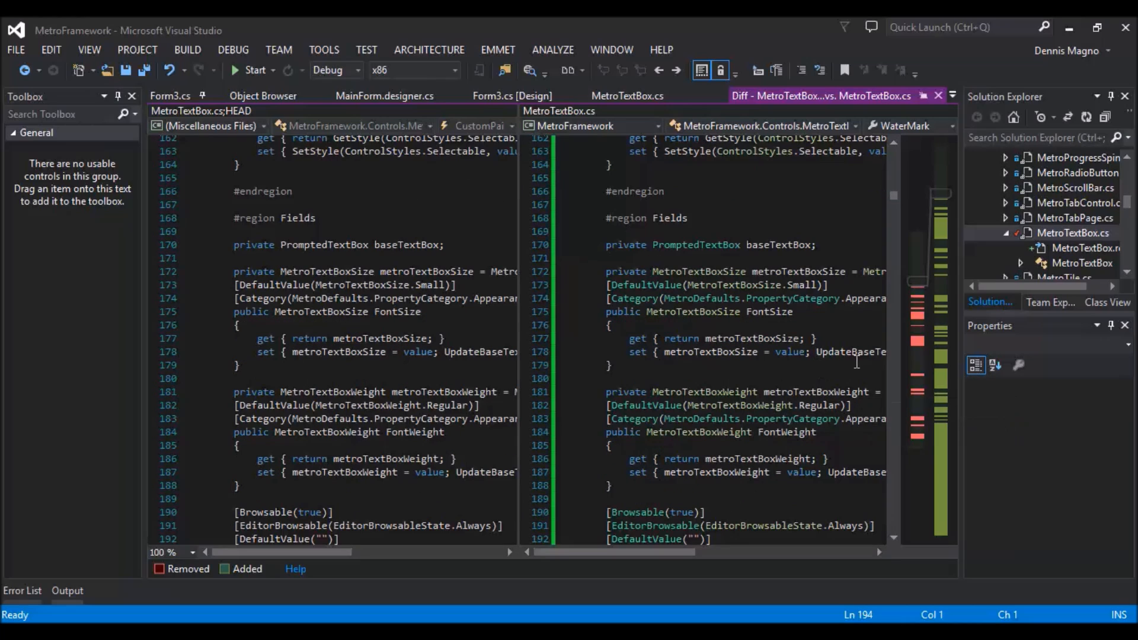
scroll(down, 3)
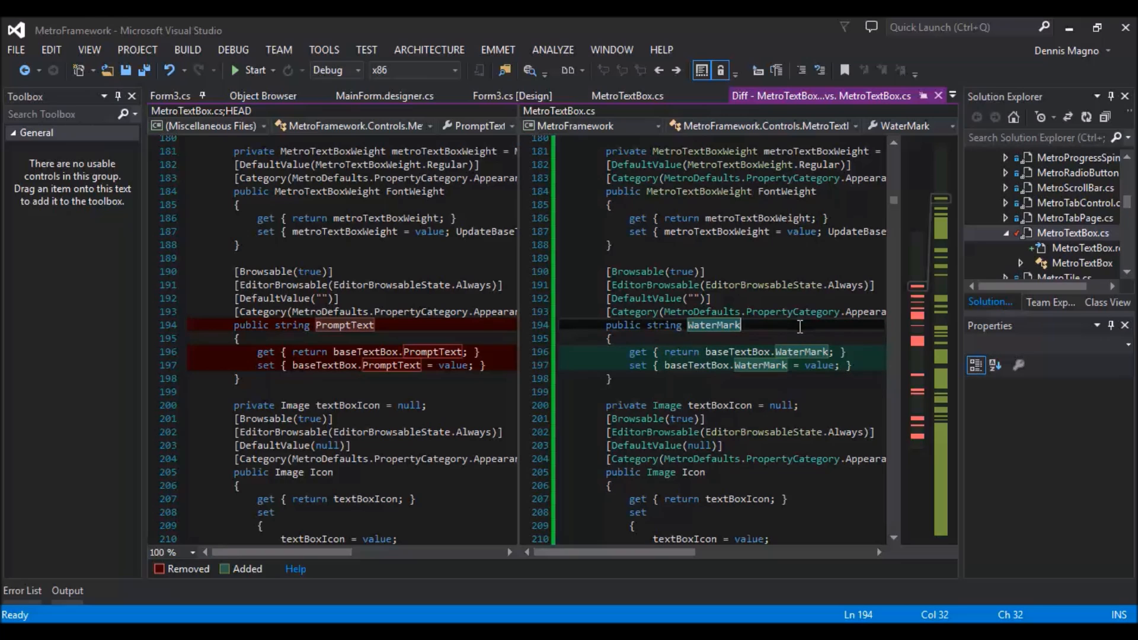
scroll(down, 3)
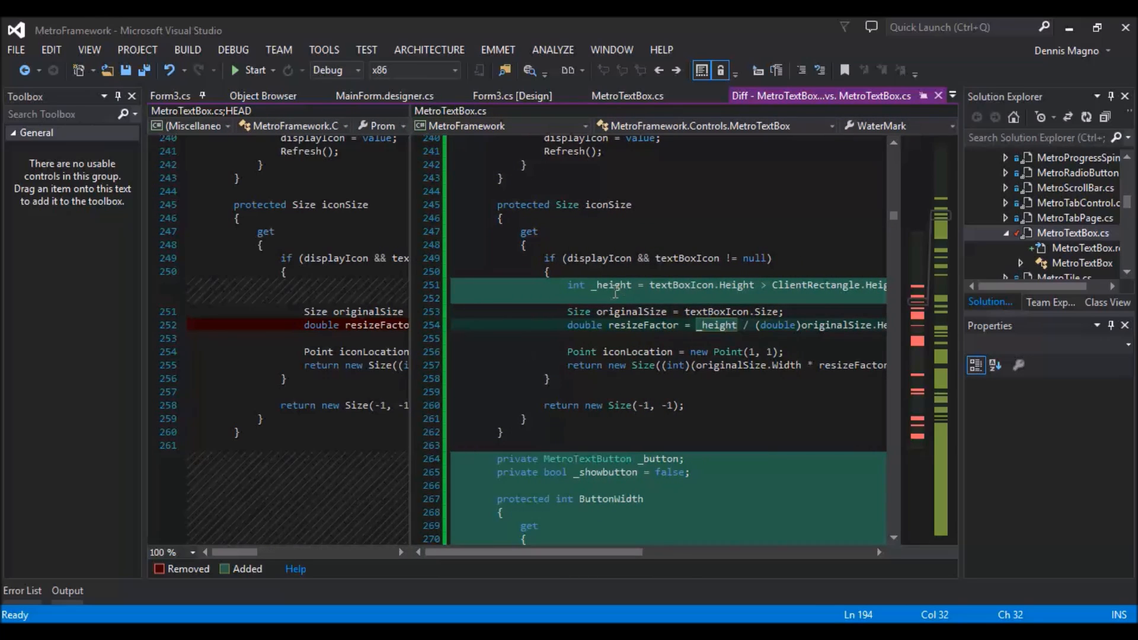
click(753, 284)
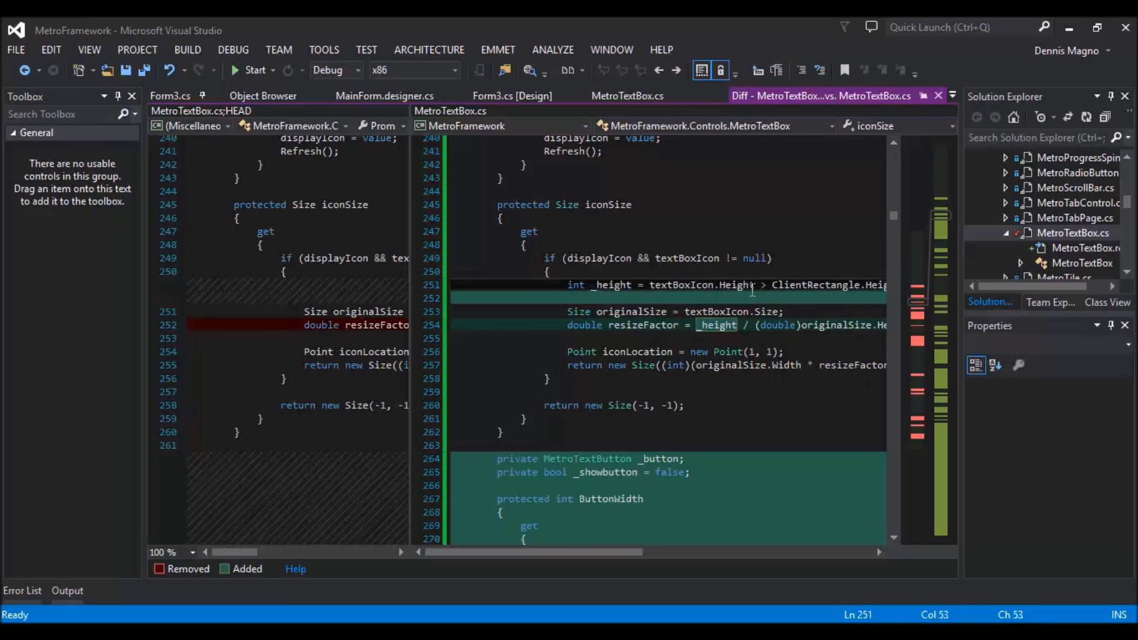
double_click(737, 285)
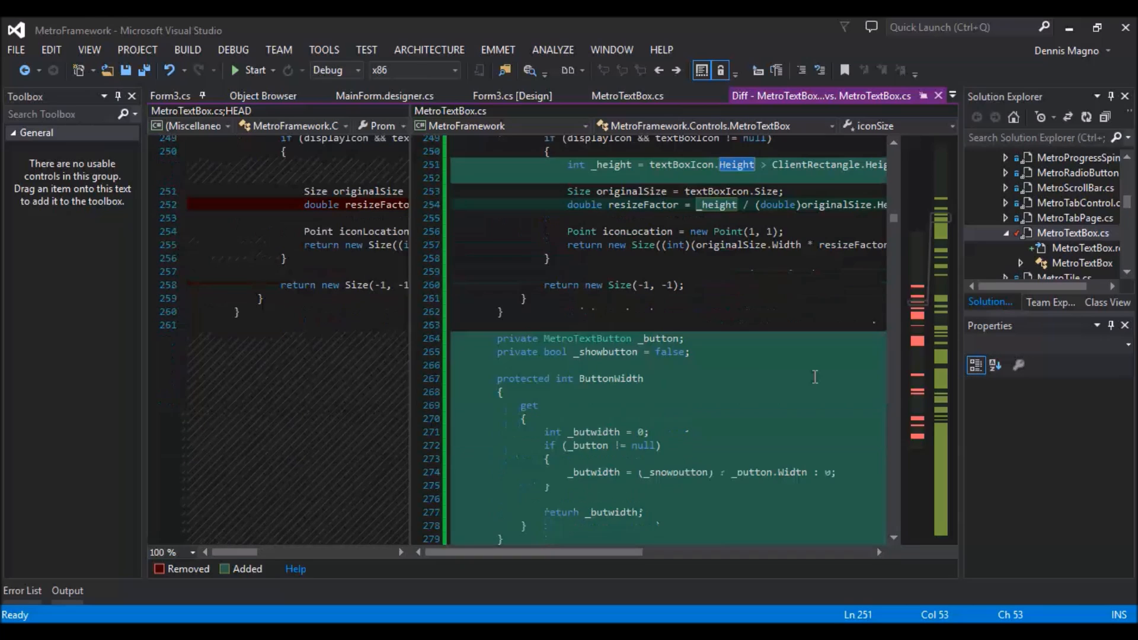
scroll(down, 3)
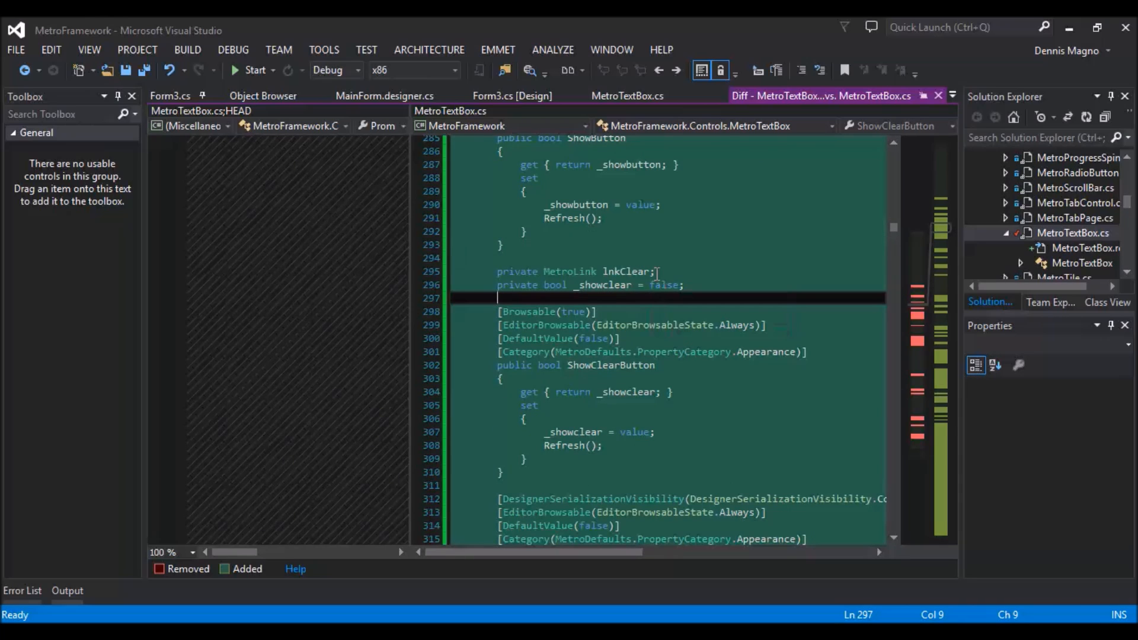
scroll(down, 3)
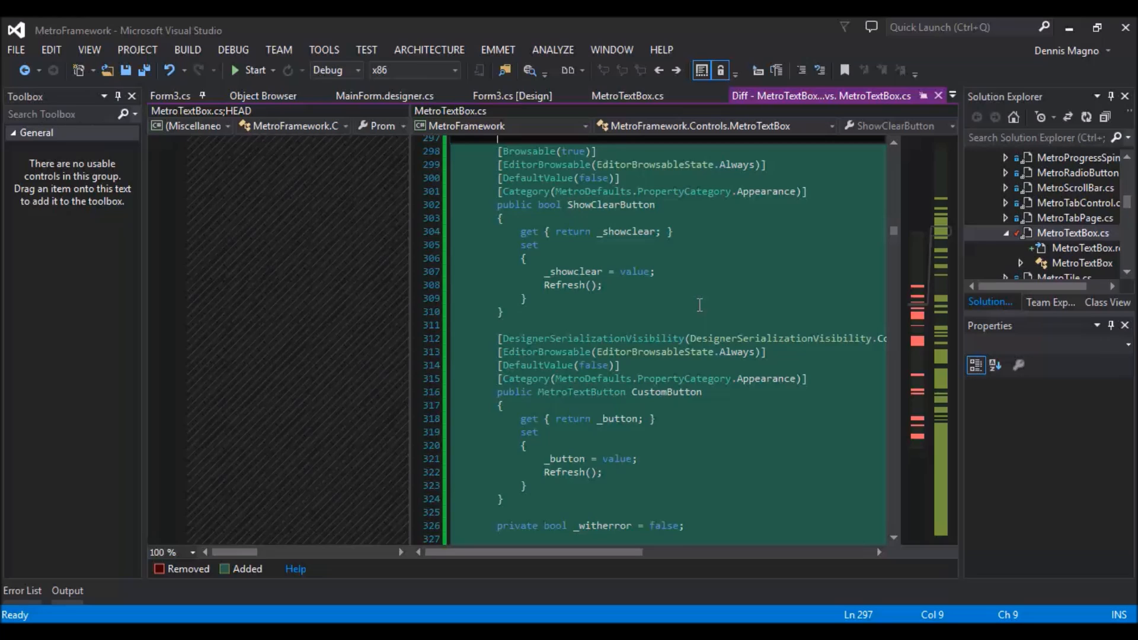
mouse_move(765, 285)
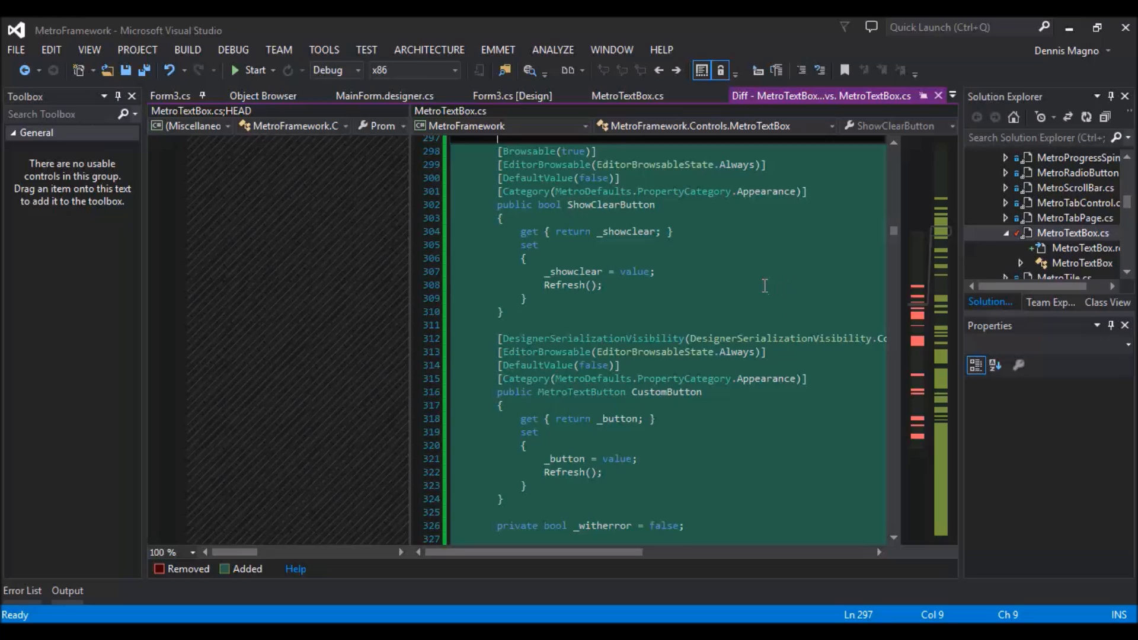
mouse_move(814, 260)
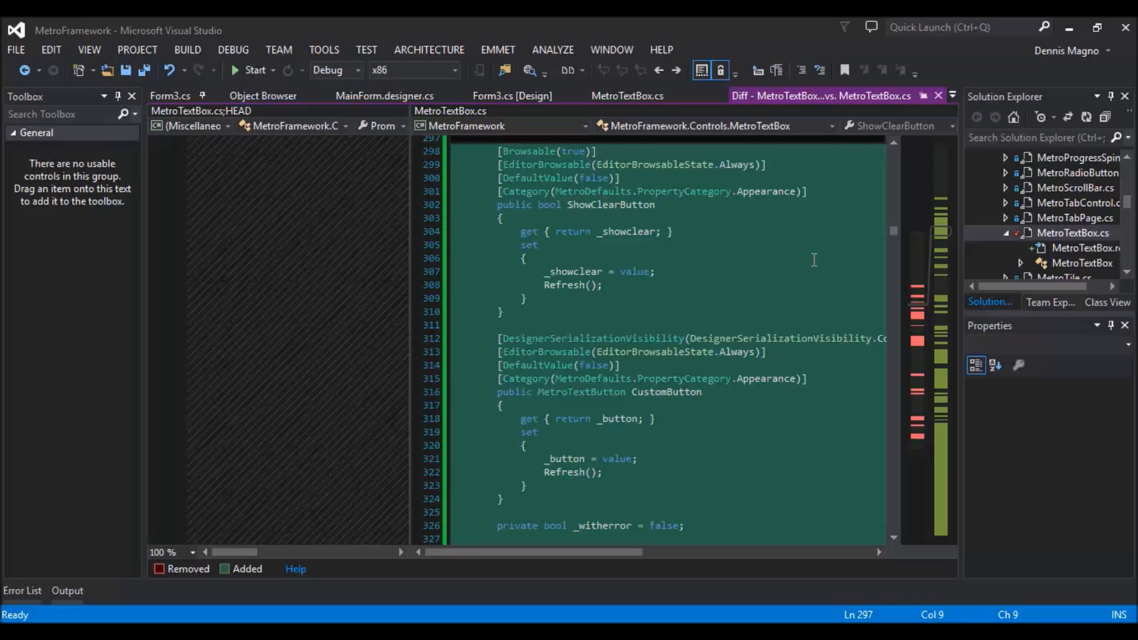
scroll(down, 3)
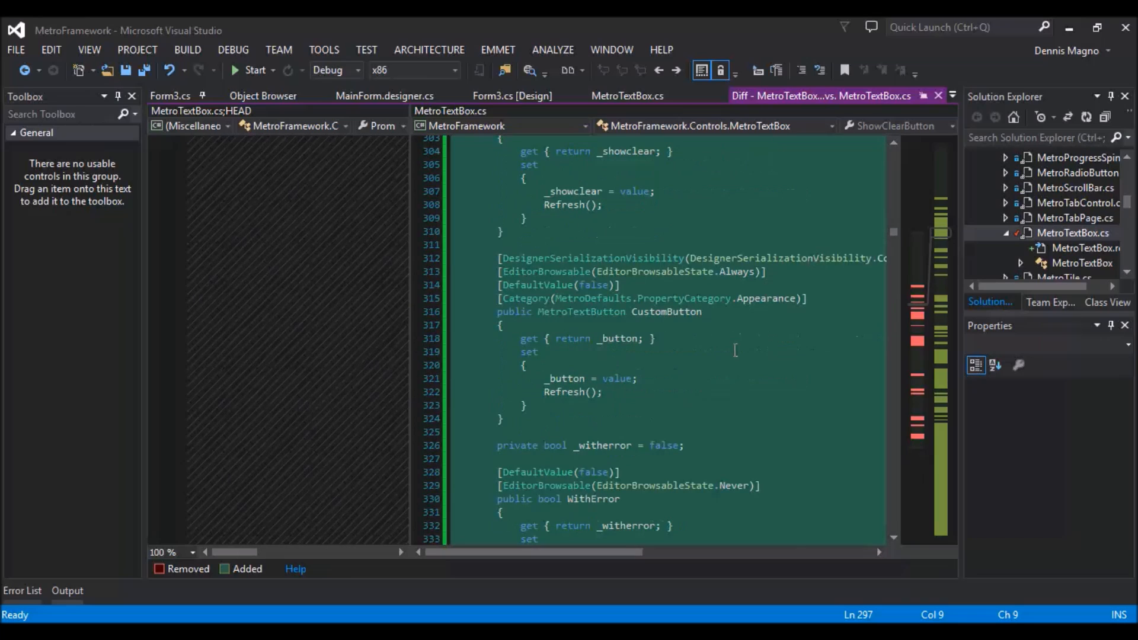
click(701, 312)
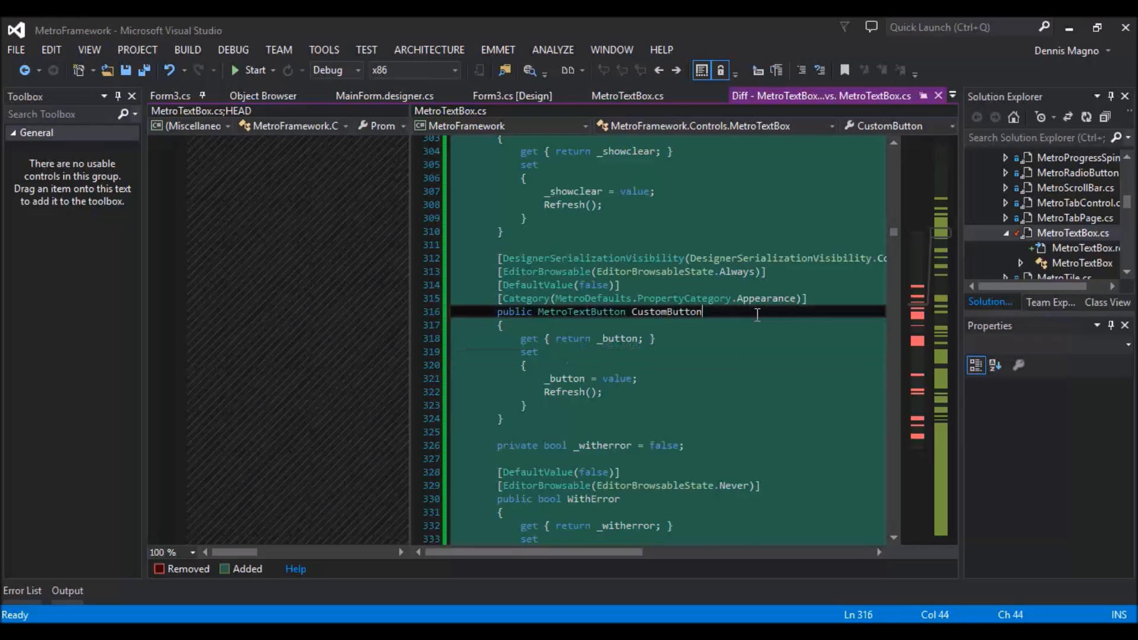
double_click(665, 312)
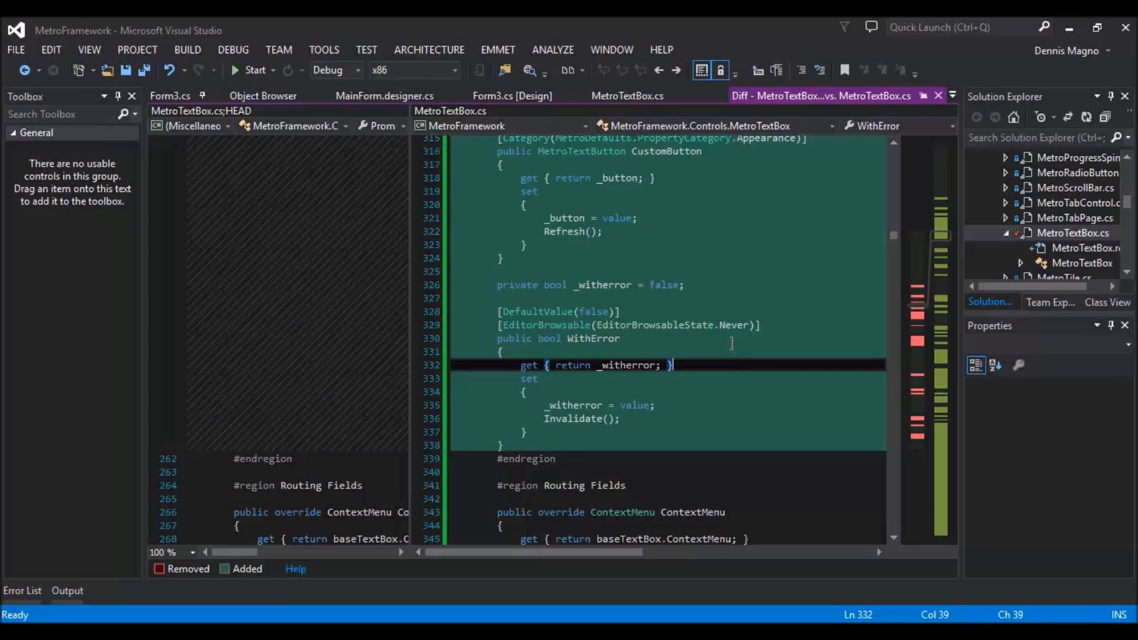
mouse_move(620, 218)
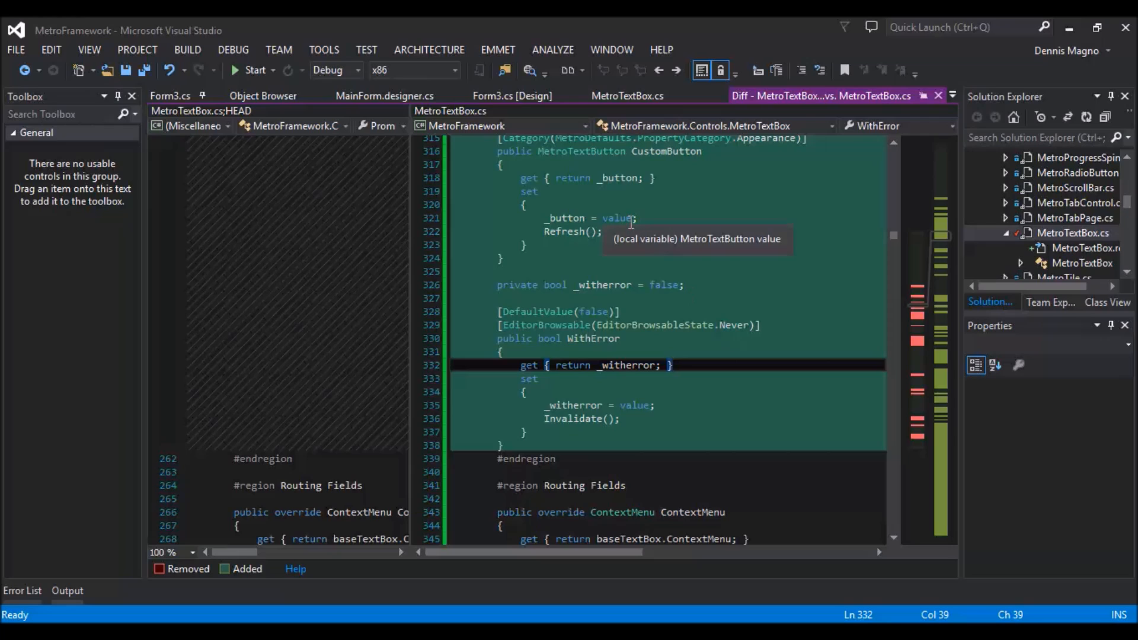
mouse_move(690, 267)
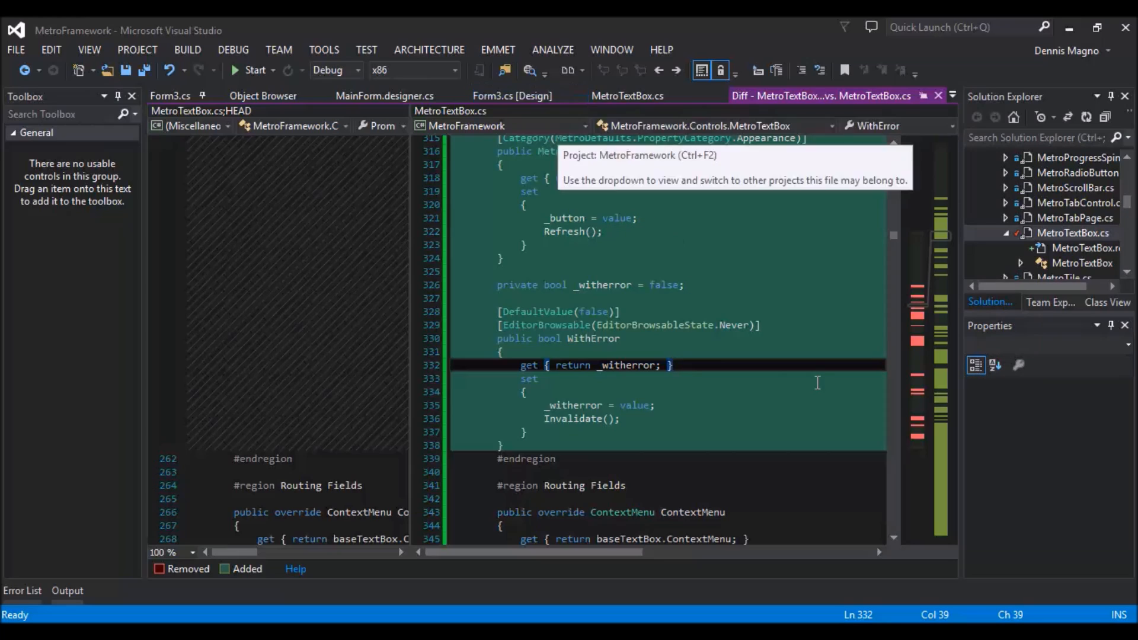
mouse_move(545, 116)
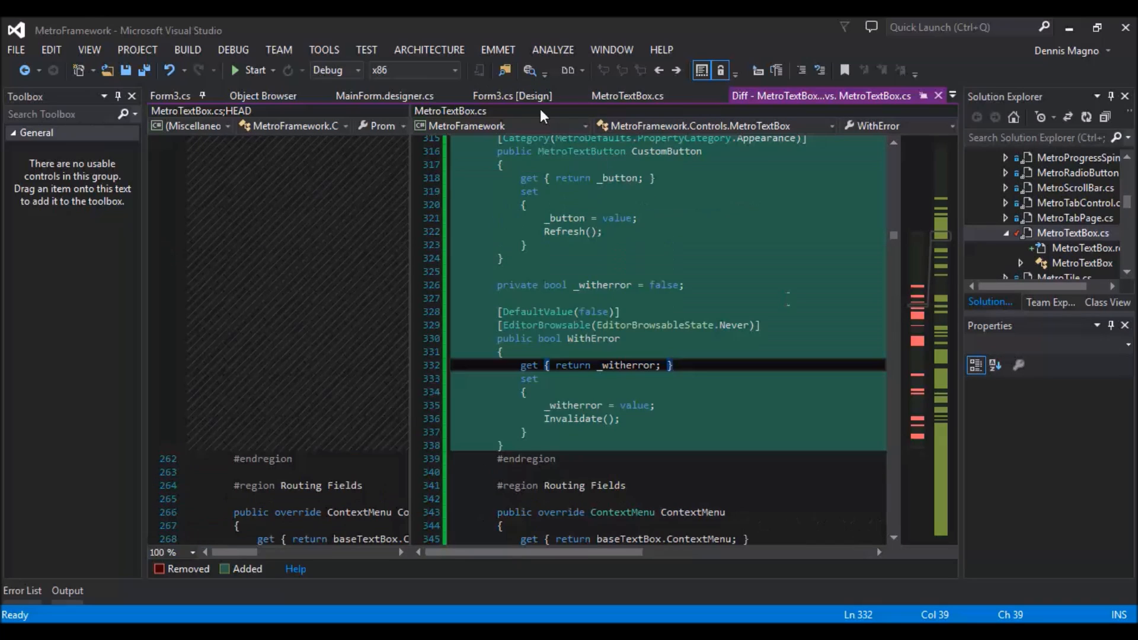
Show Form3 in the designer and select the search MetroTextBox to view its properties
click(512, 95)
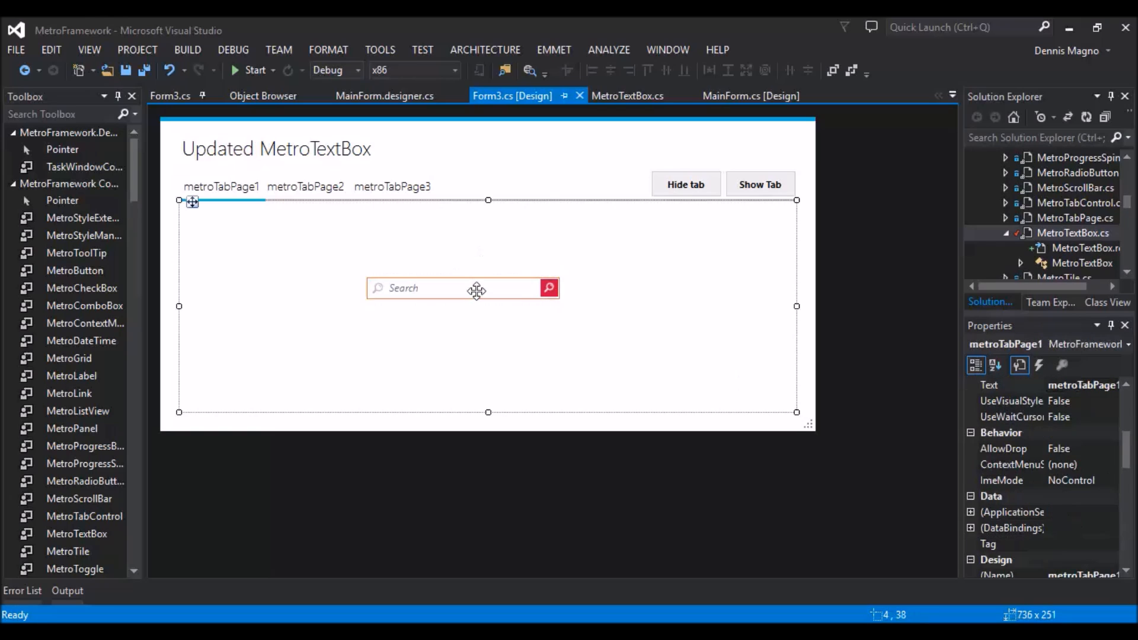
click(463, 288)
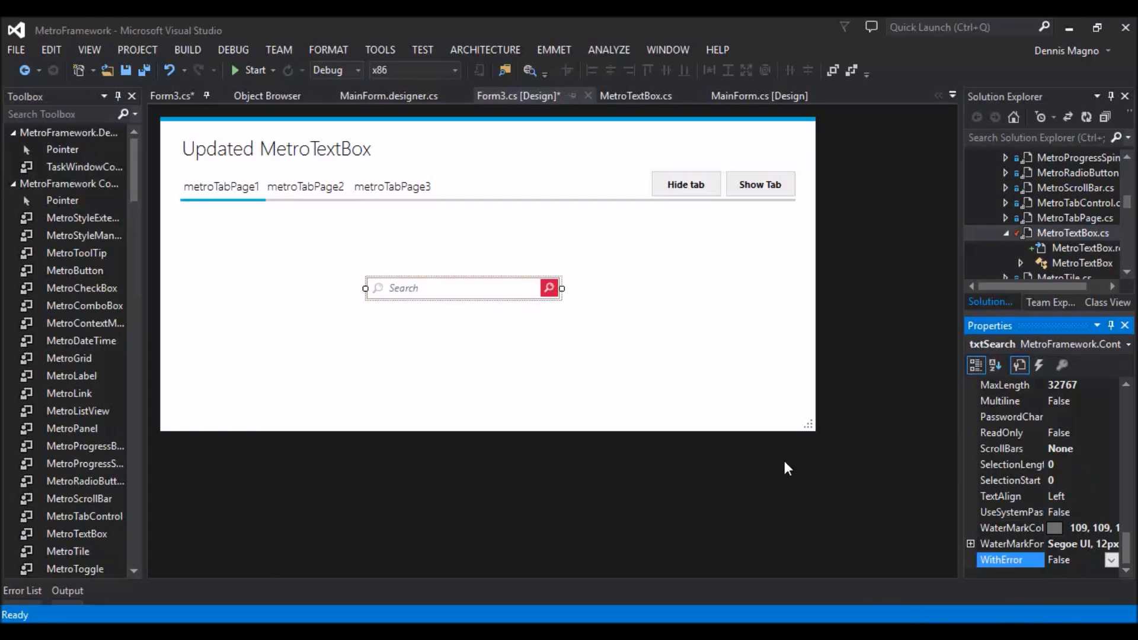
click(635, 332)
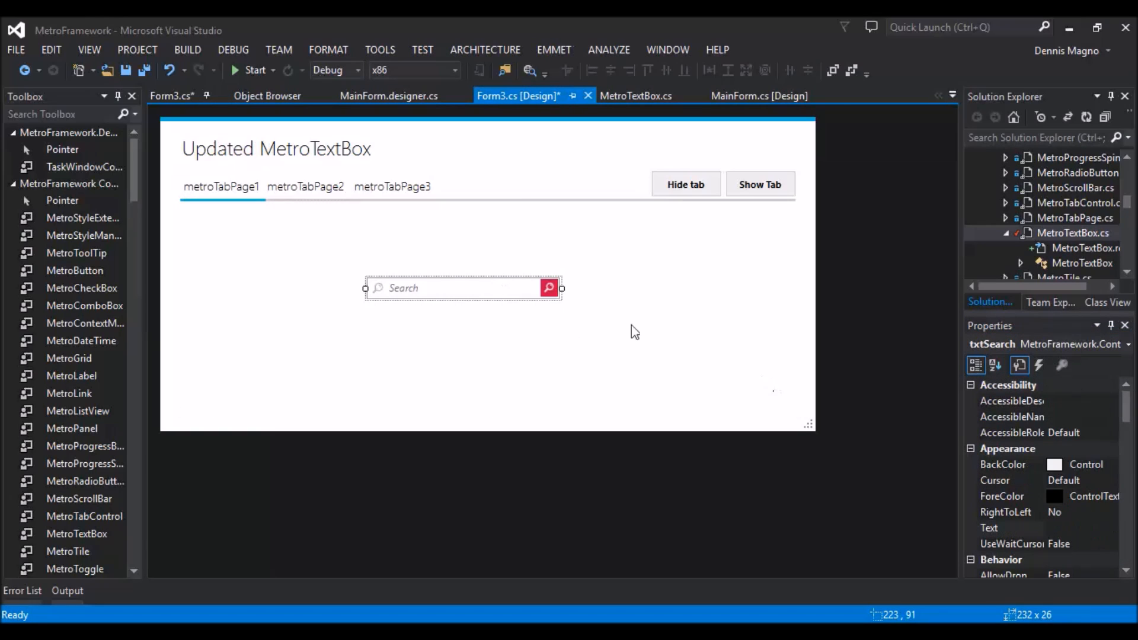
mouse_move(85, 323)
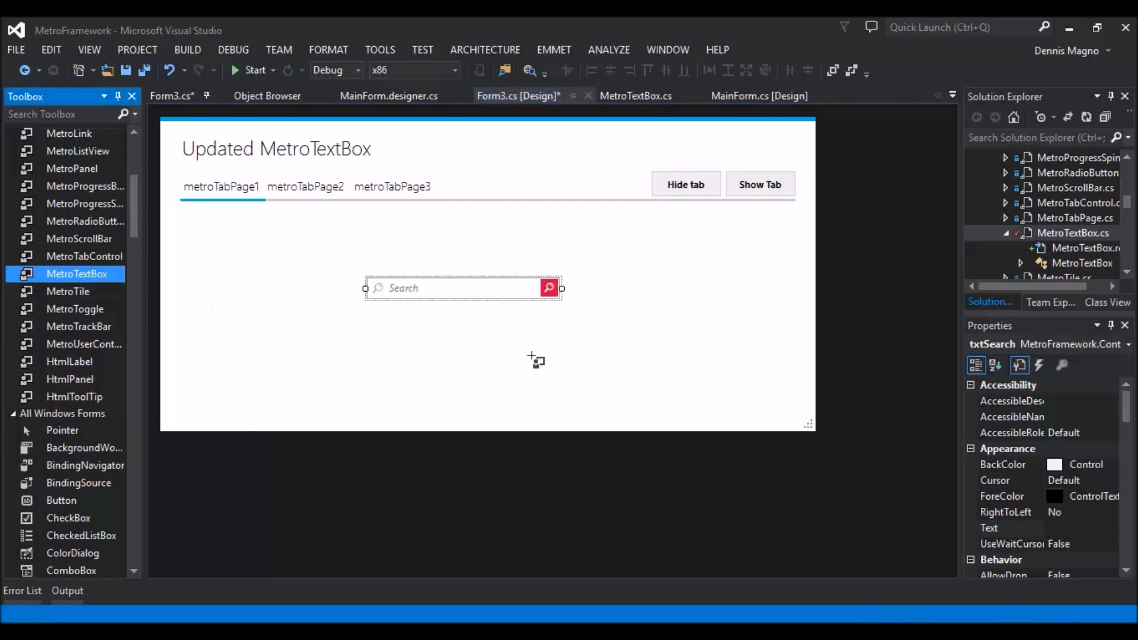
Add a new MetroTextBox aligned below the search box and bring its Metro Appearance settings into view
drag(65, 274, 487, 341)
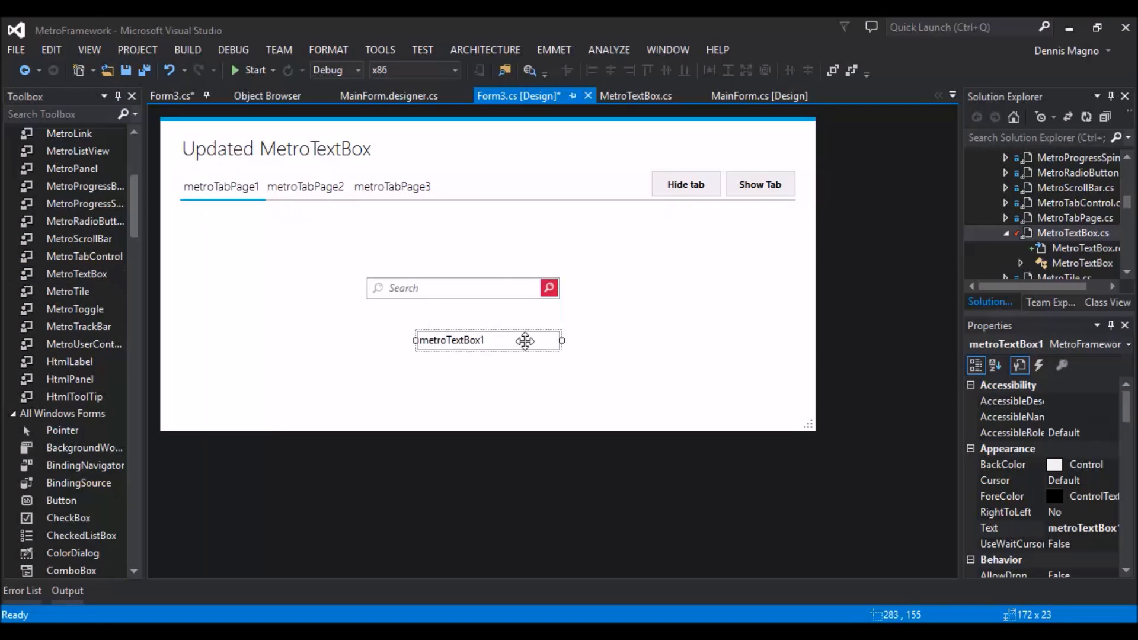
drag(524, 340, 510, 329)
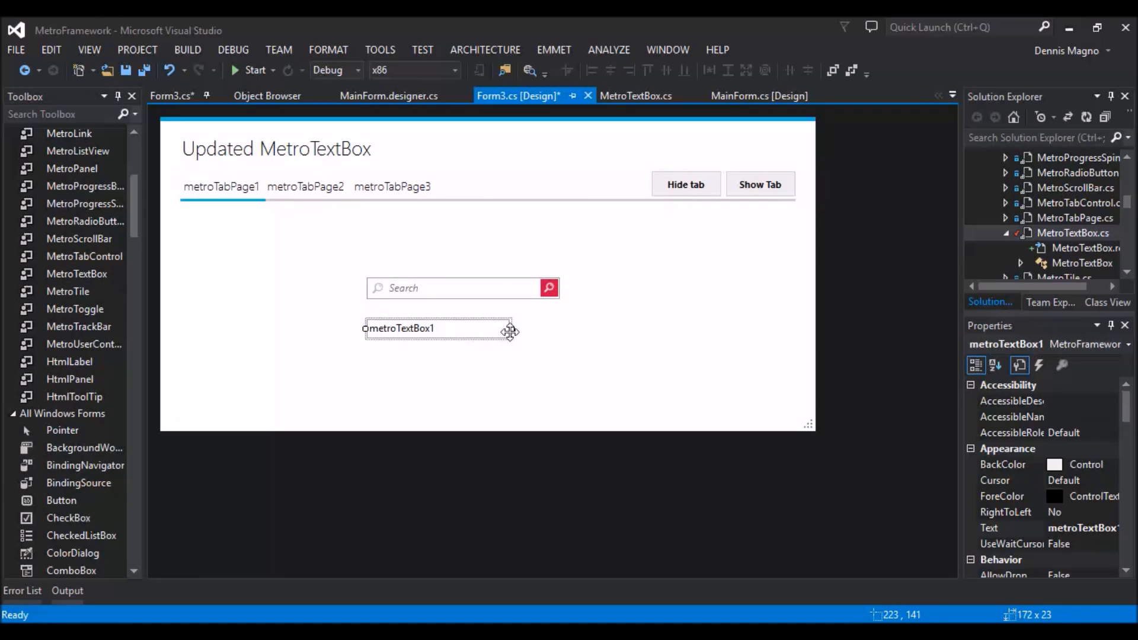
drag(510, 328, 561, 329)
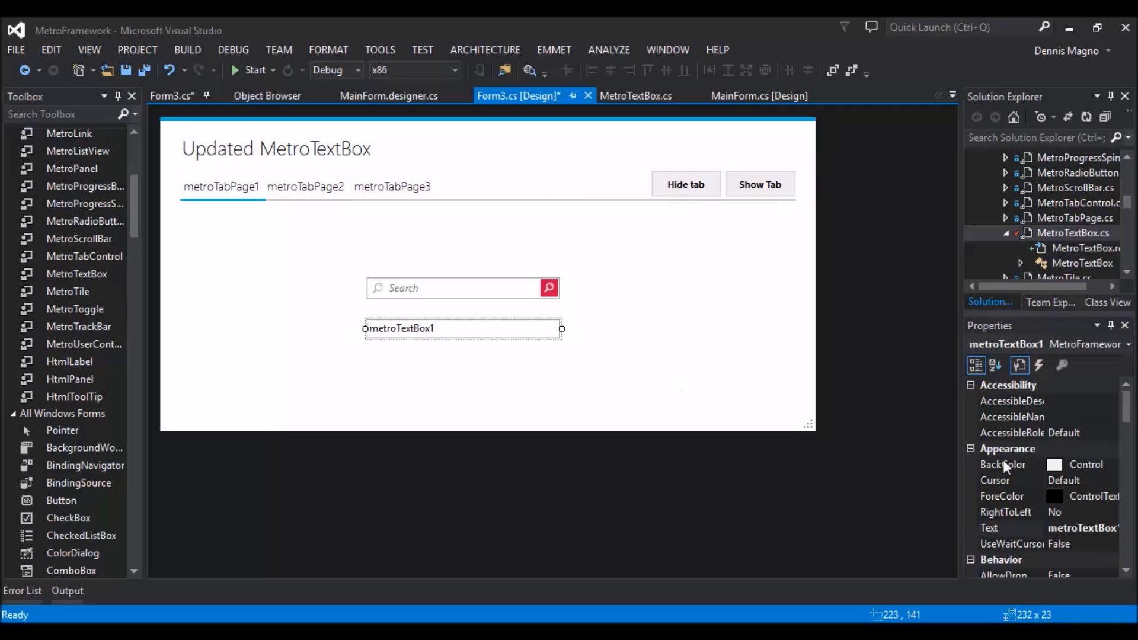
scroll(down, 3)
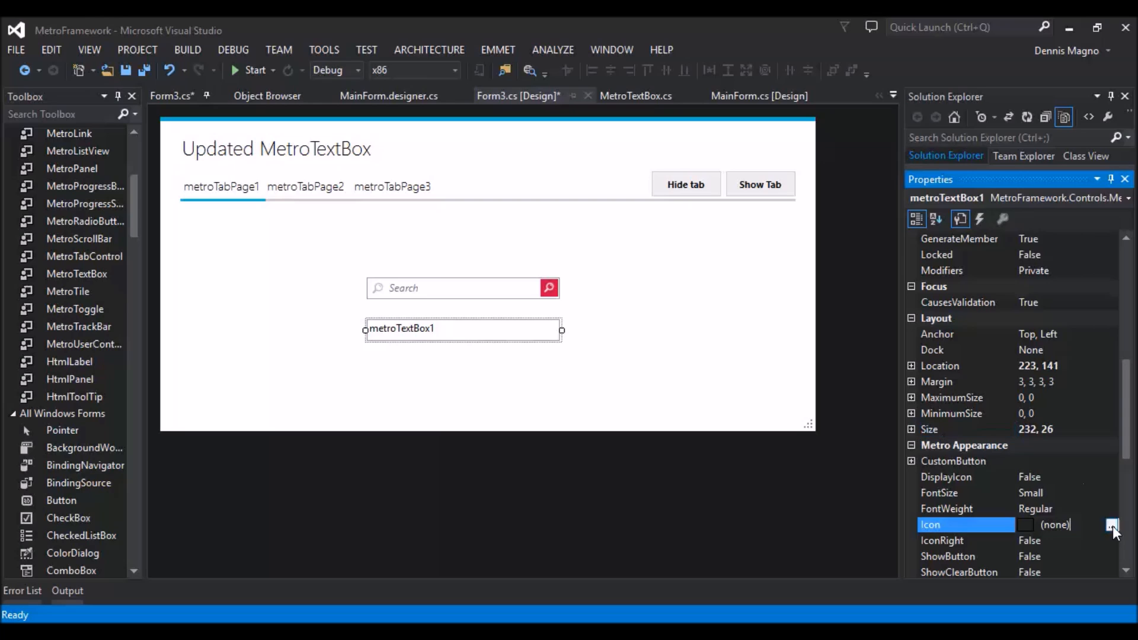
Import searchlight.png from disk as the Icon image of metroTextBox1
click(1114, 526)
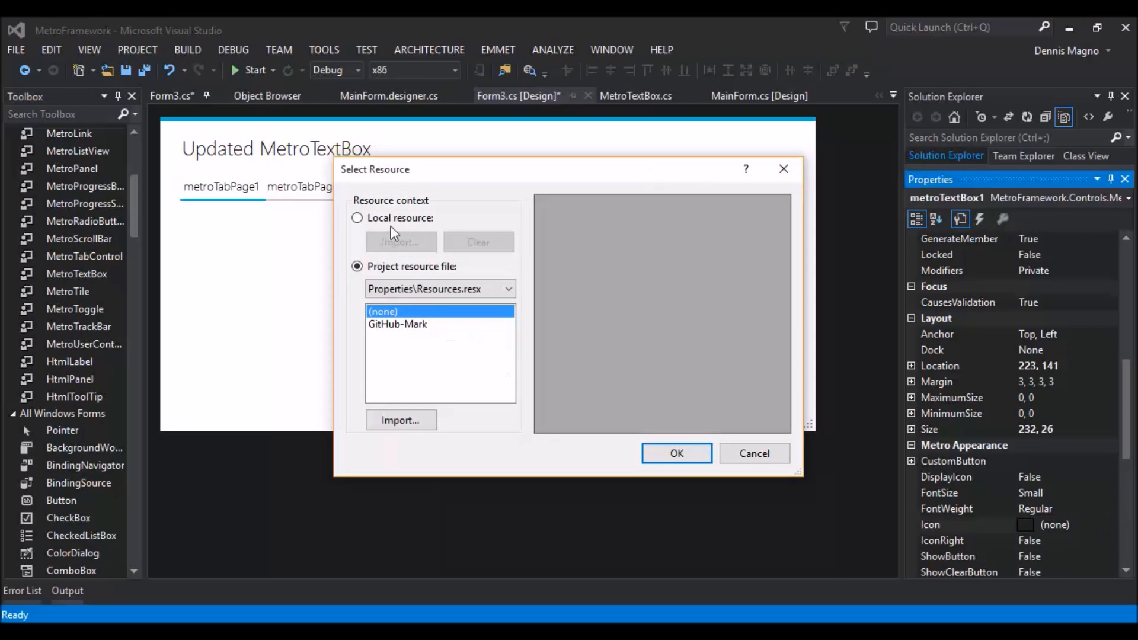
click(401, 420)
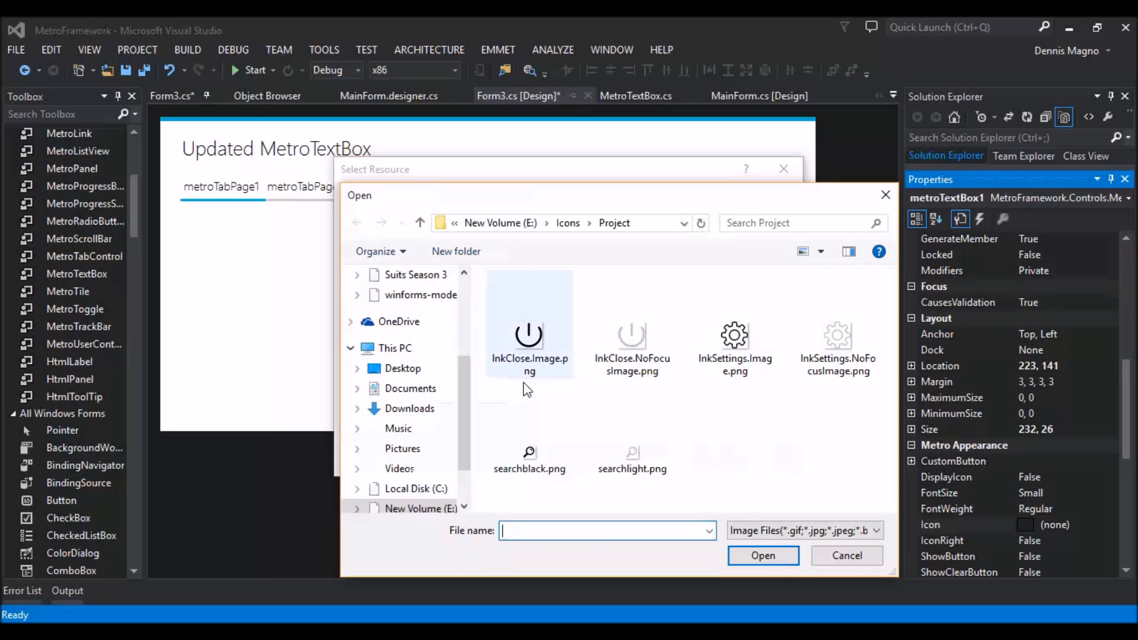
click(632, 428)
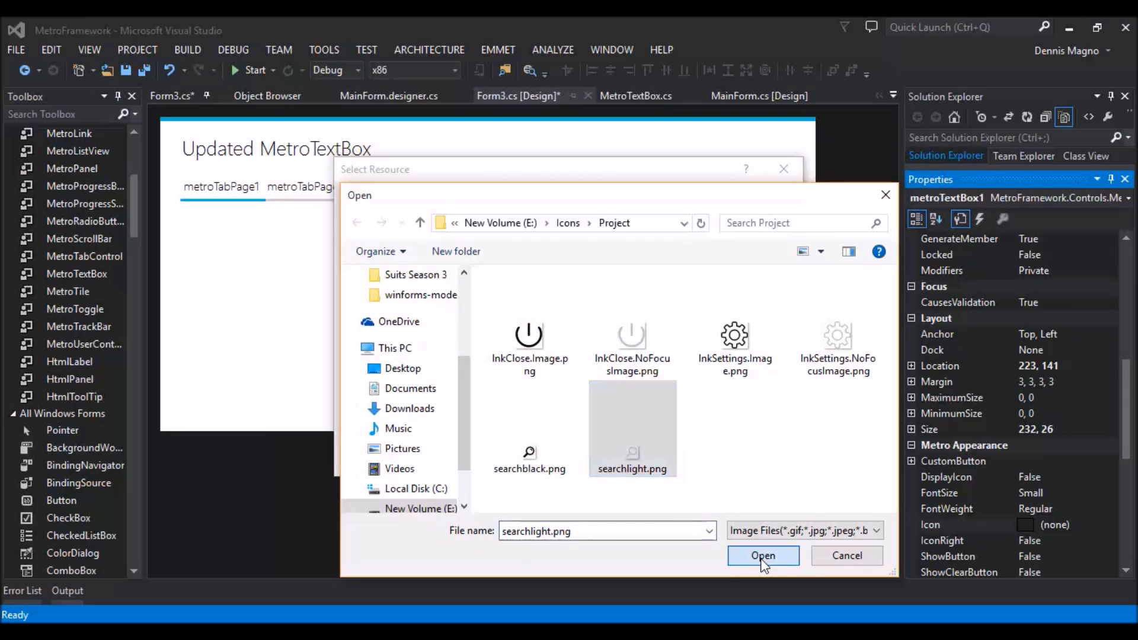
click(762, 554)
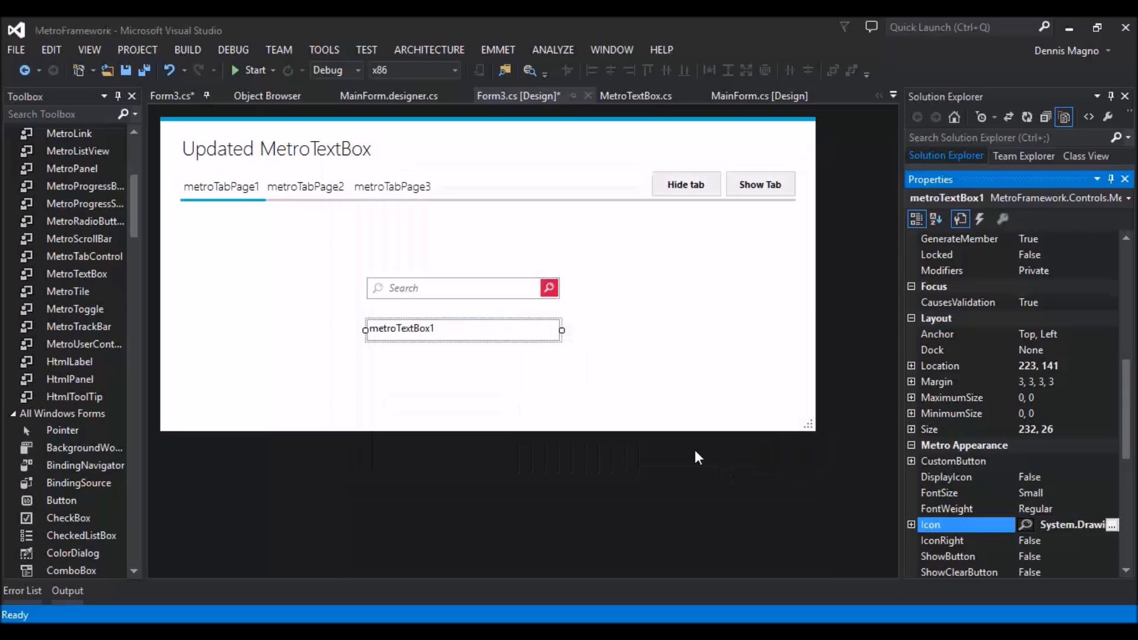
click(958, 476)
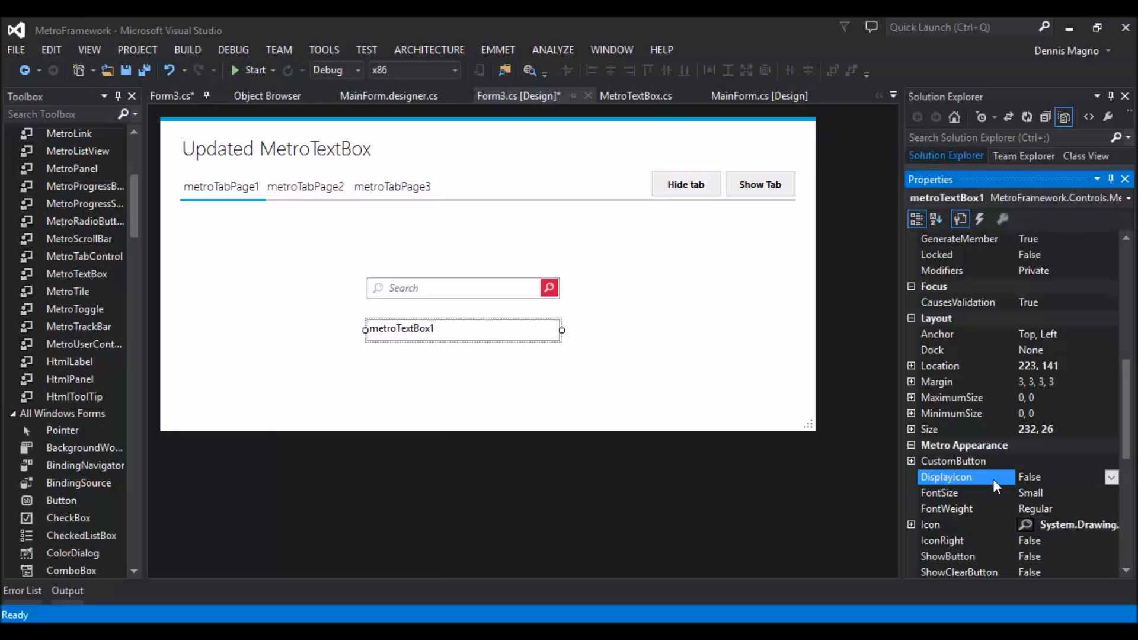
Set DisplayIcon to True so the magnifier shows, and reach the button settings
click(1060, 477)
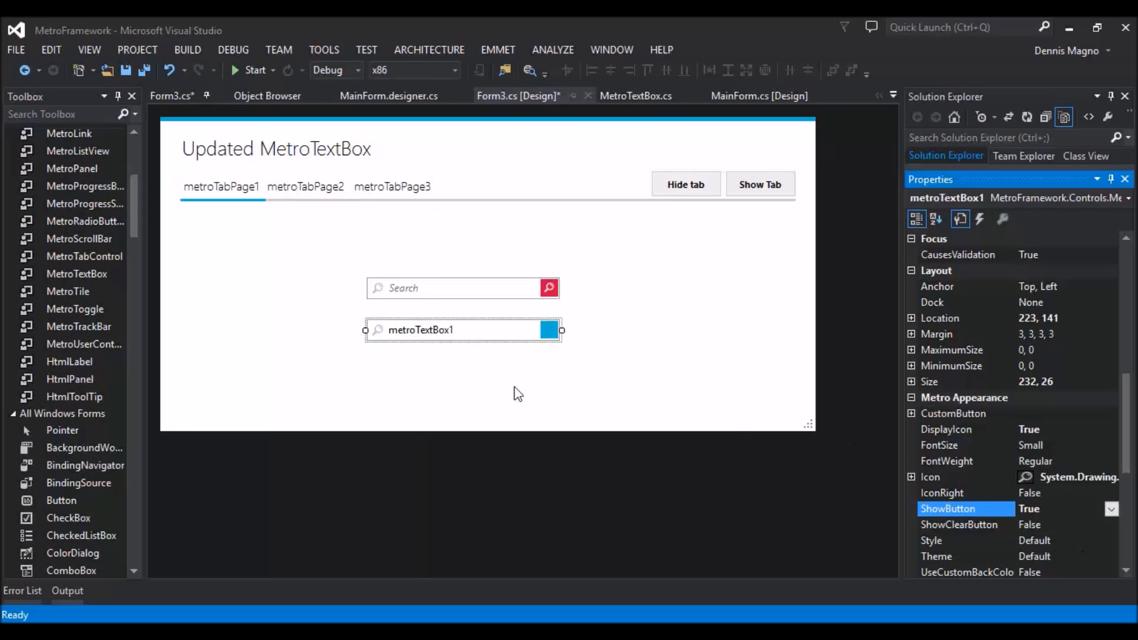
scroll(down, 3)
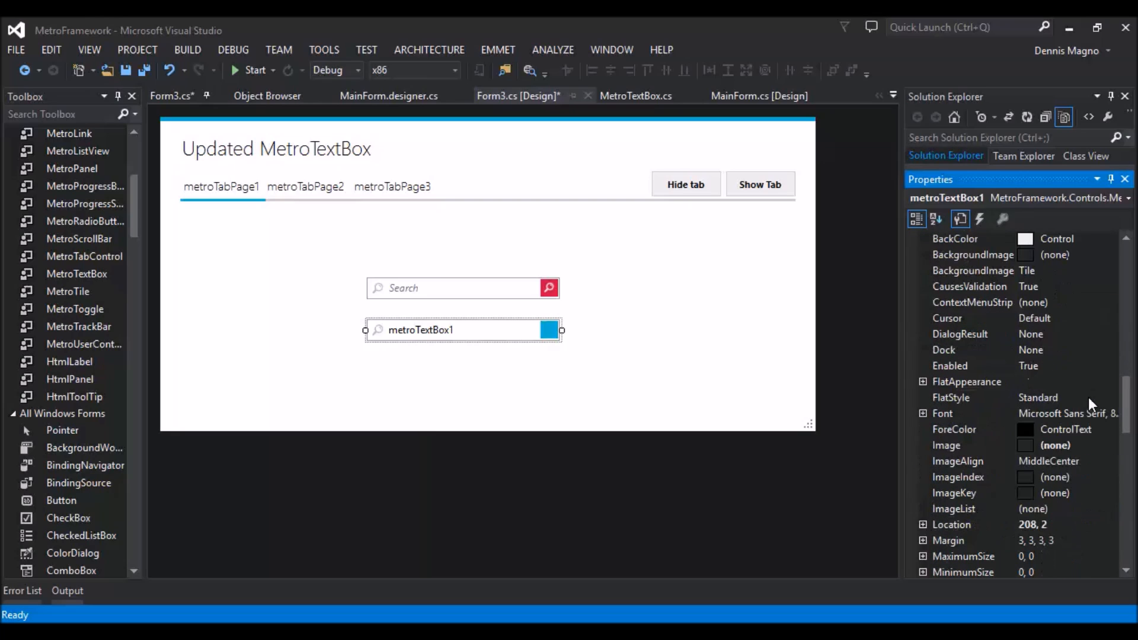
mouse_move(1104, 456)
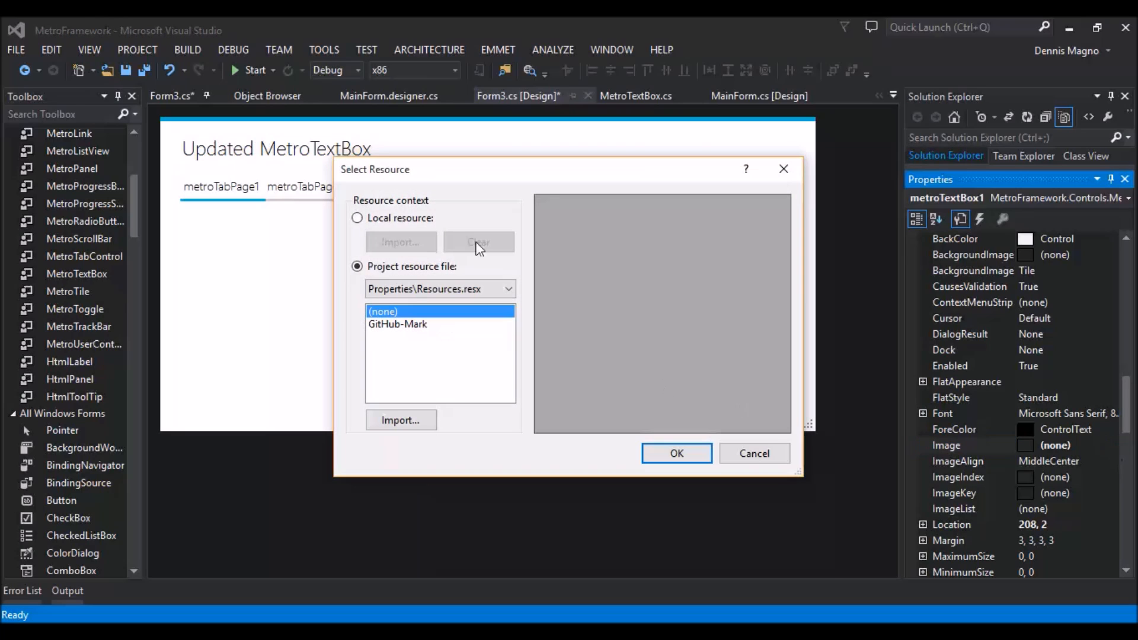
Import the magnifier image as the CustomButton's Image for metroTextBox1
click(400, 419)
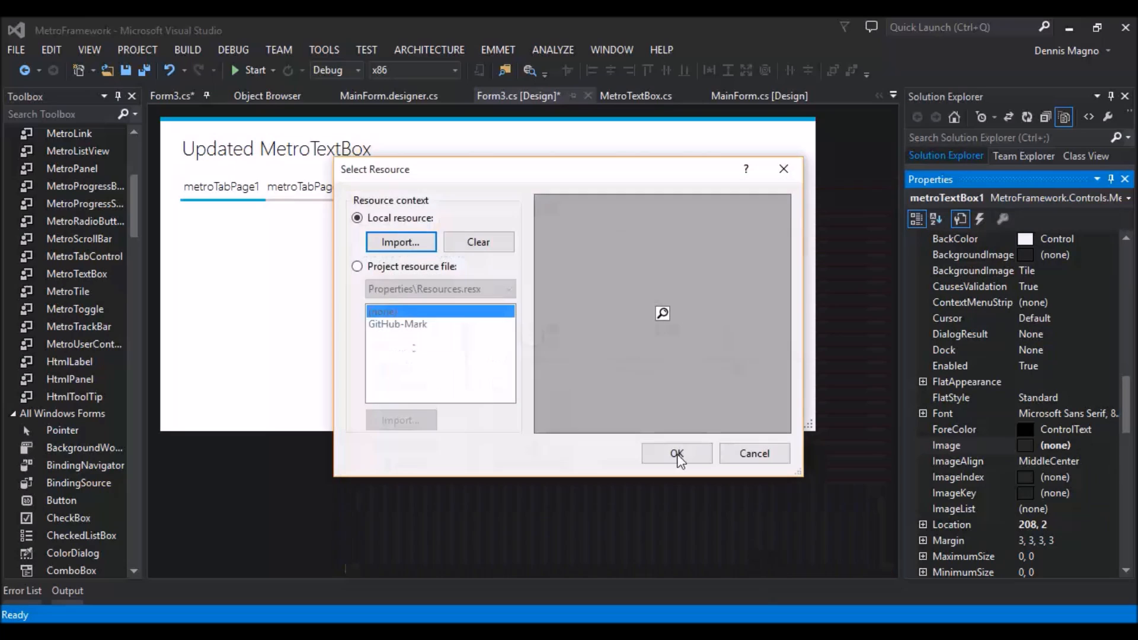
click(676, 453)
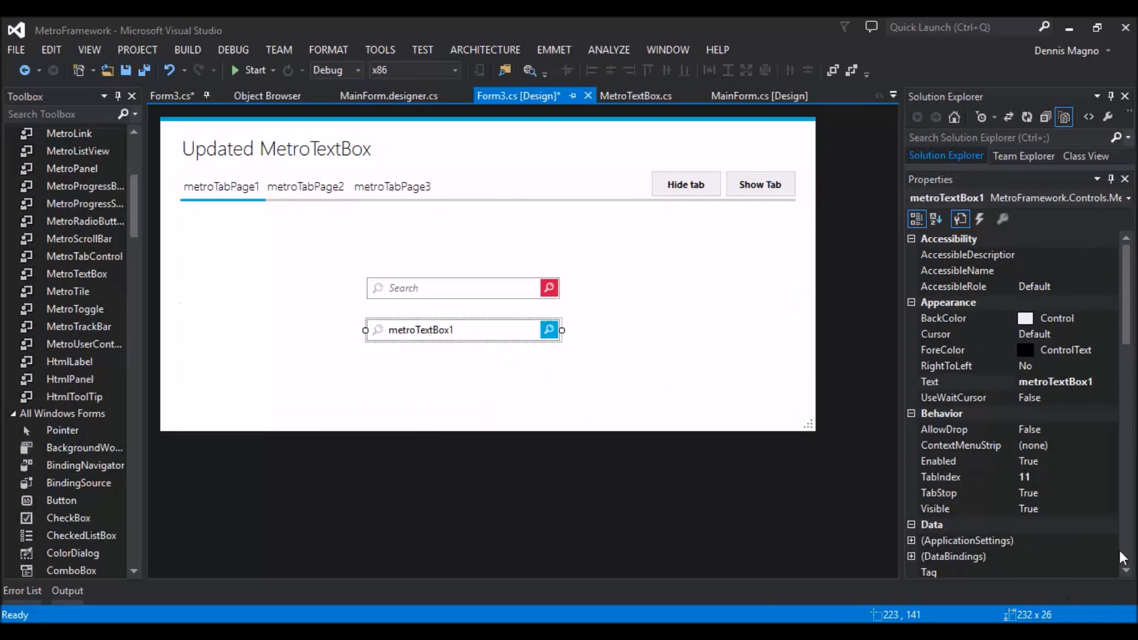
Clear the Text property and set WaterMark to 'Sample' on metroTextBox1
click(944, 380)
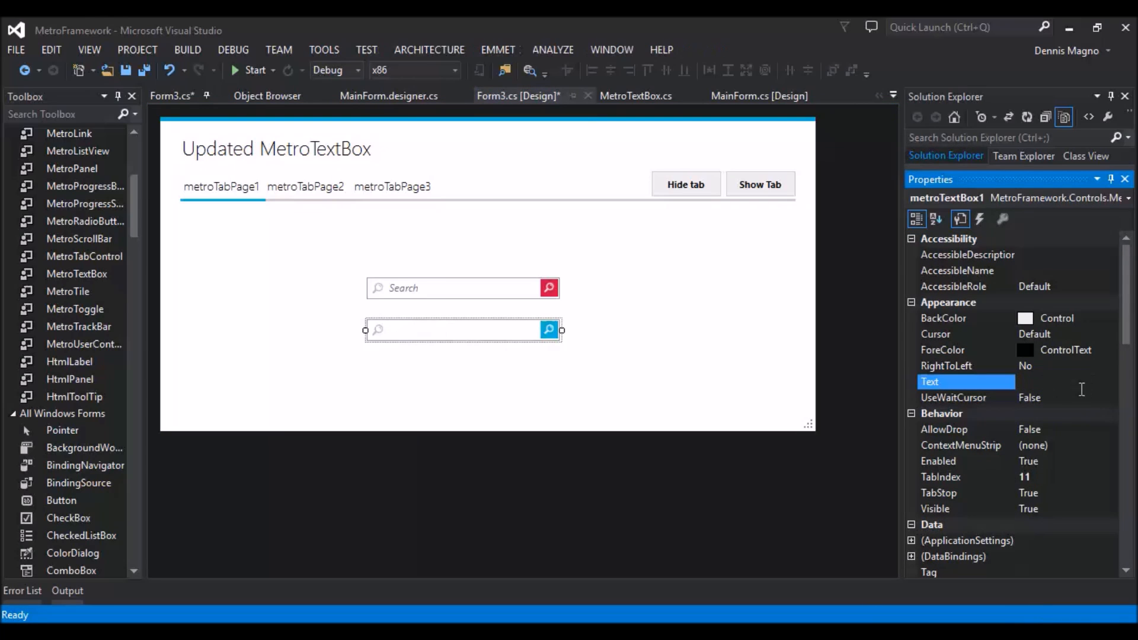
scroll(down, 3)
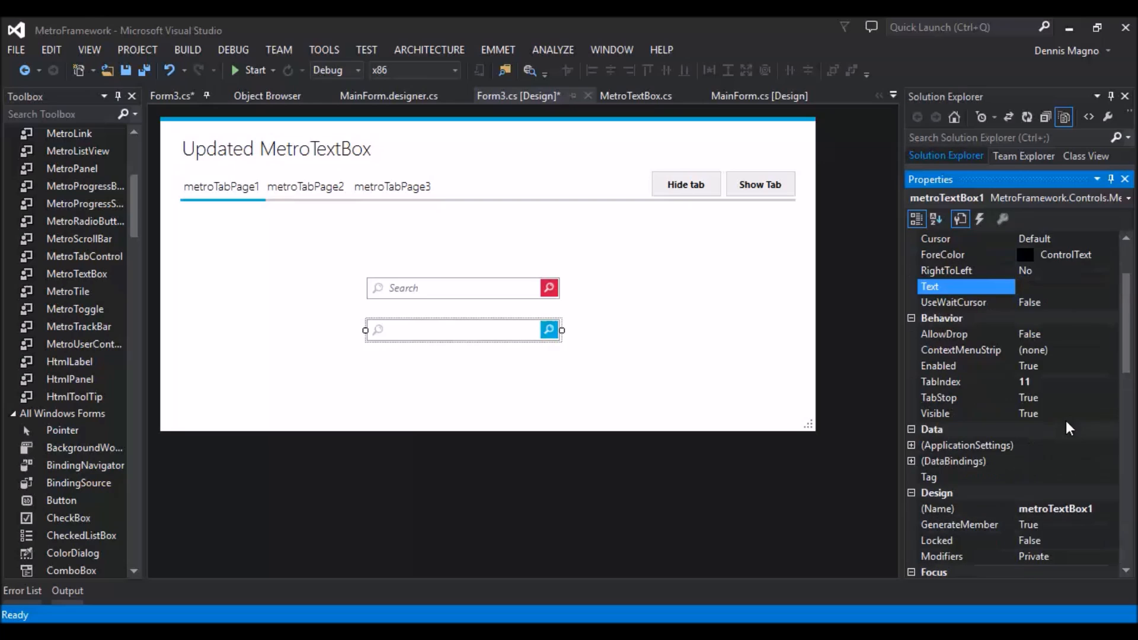
scroll(down, 3)
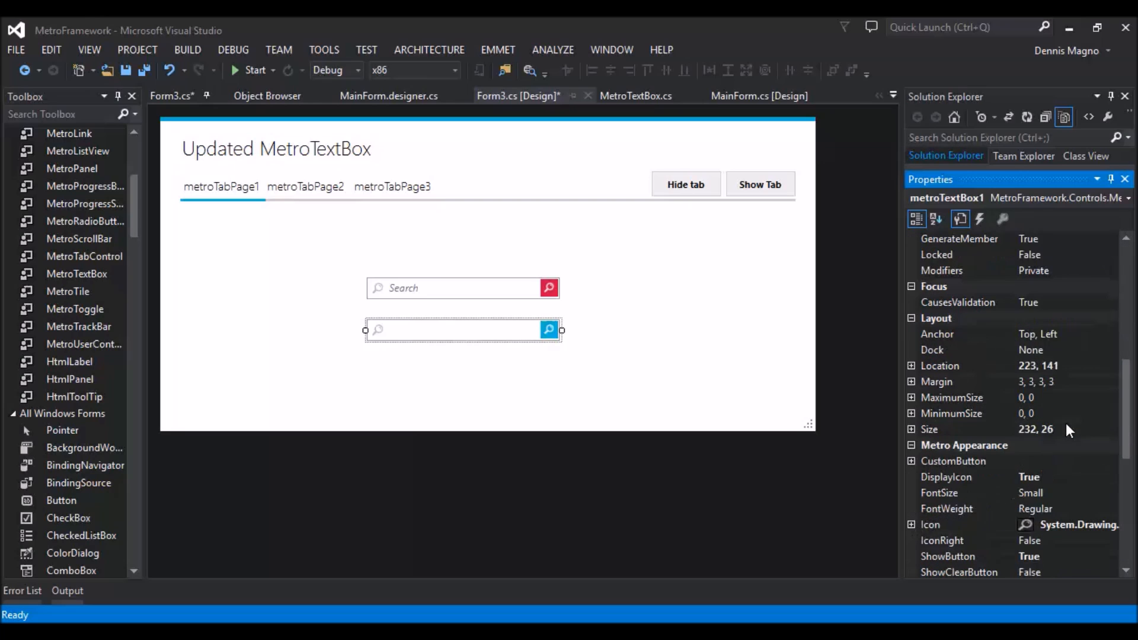
scroll(down, 3)
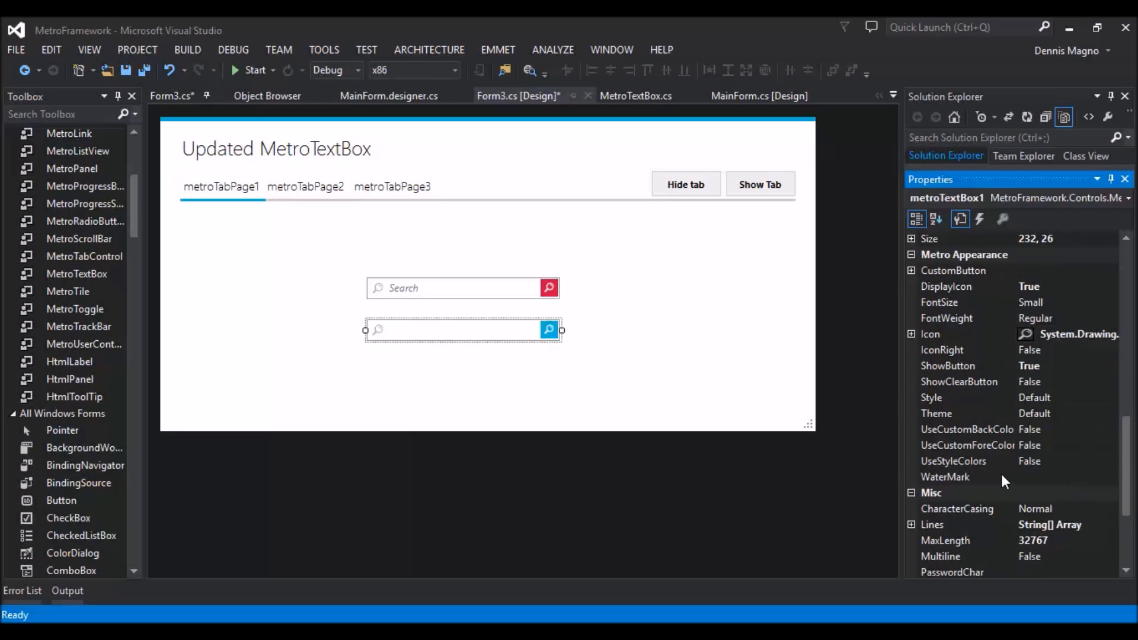
text(Samp)
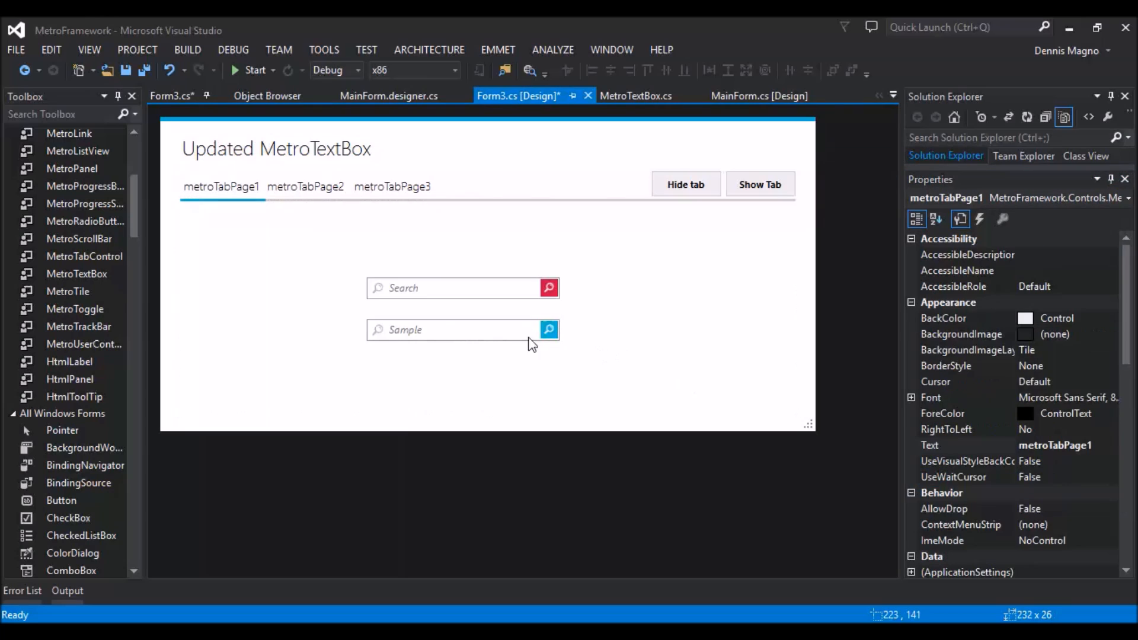
click(464, 329)
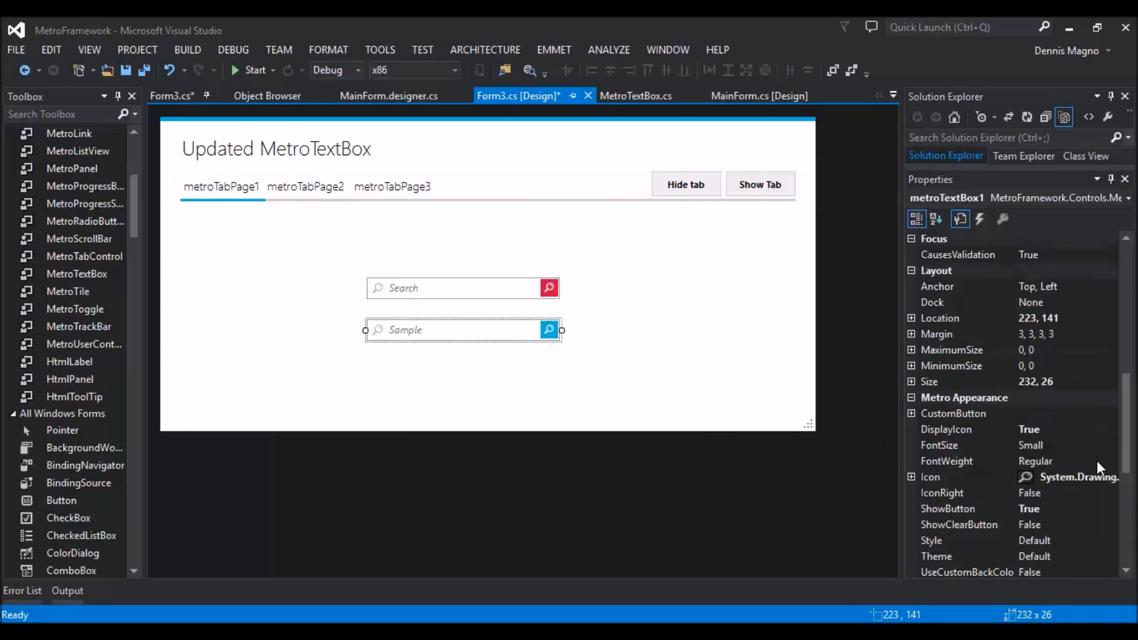
scroll(down, 3)
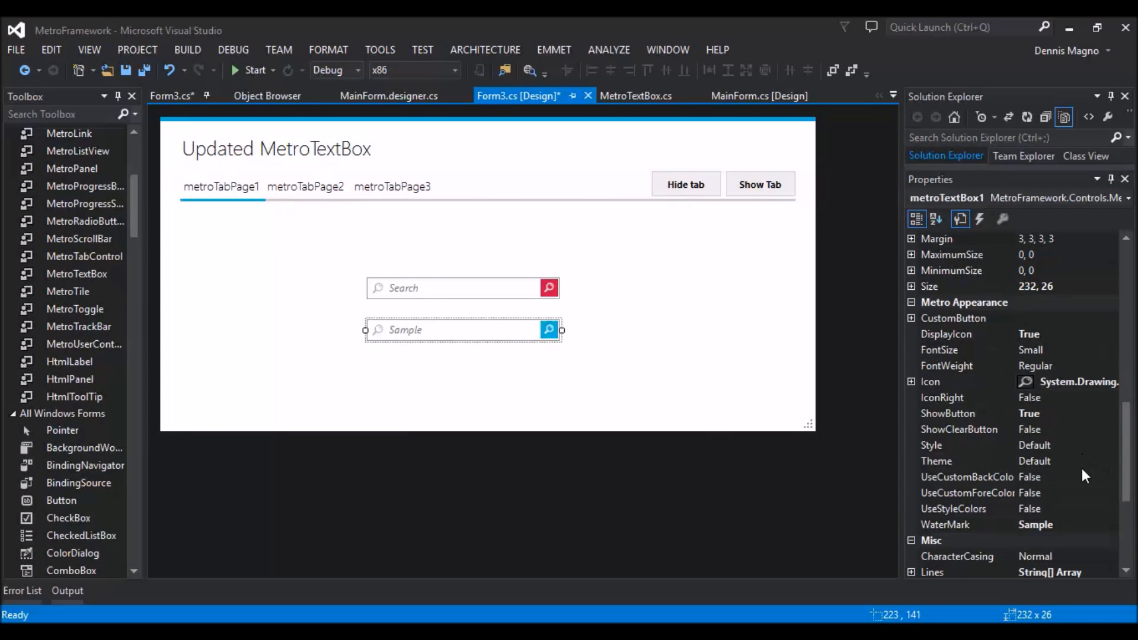
click(958, 429)
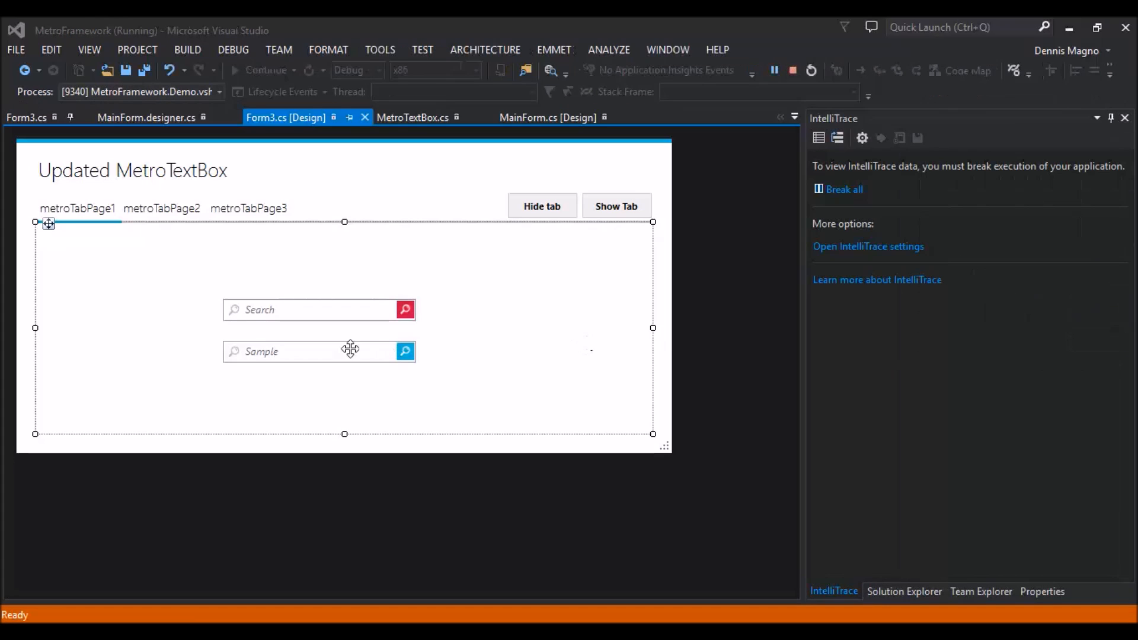
Enter 'as' and 'asdasd' in the running form's two boxes, then close the form
text(asd)
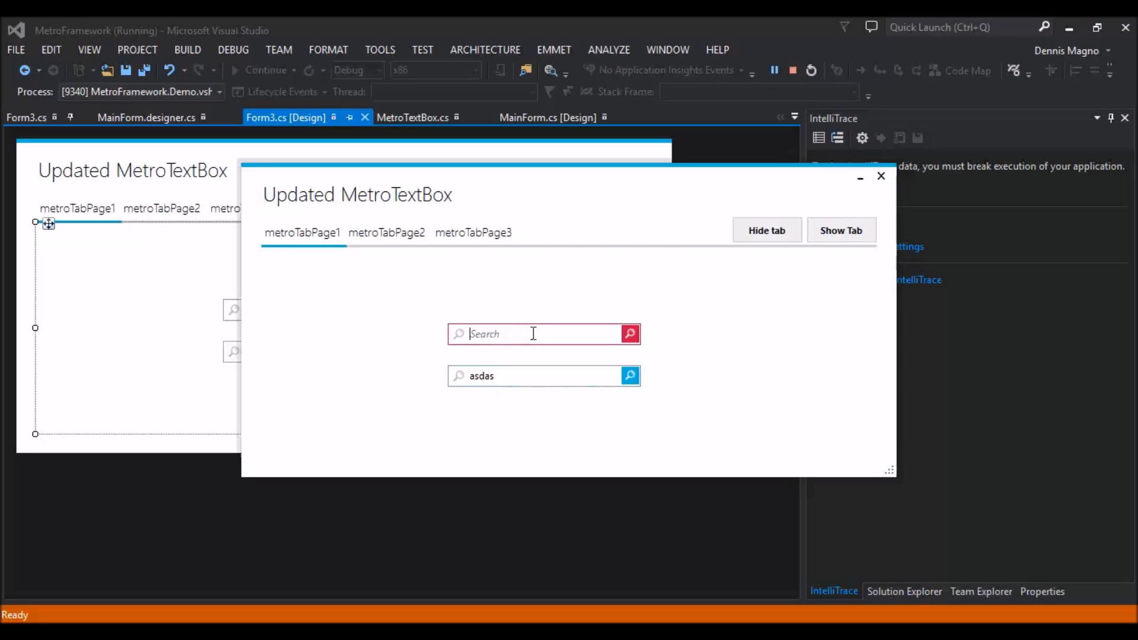
text(asdasd)
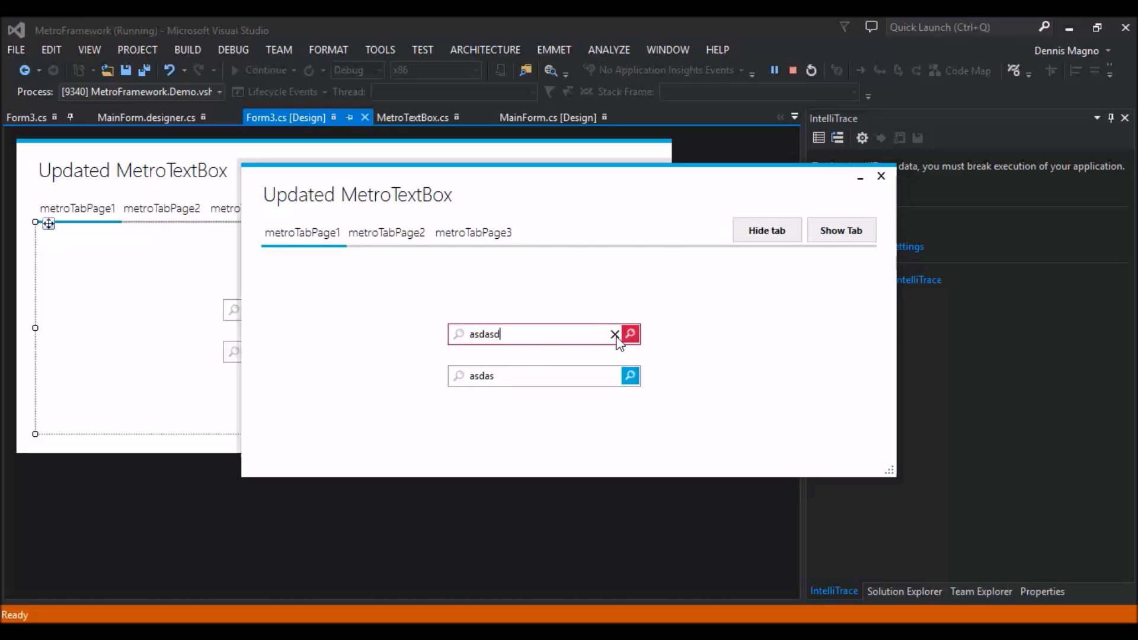
click(881, 176)
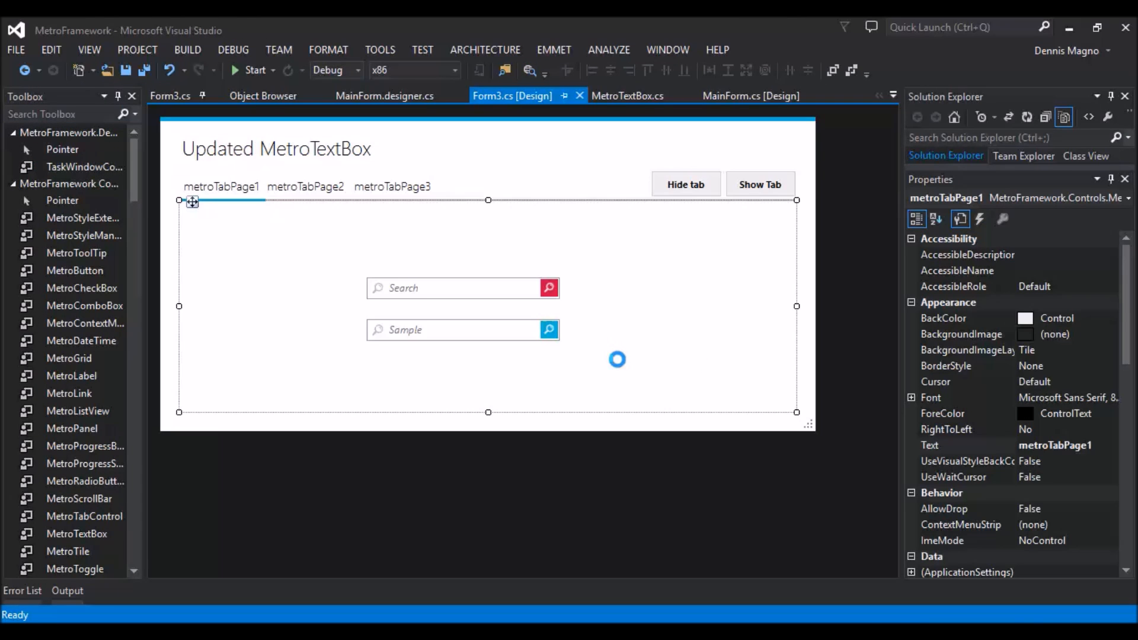
Start a fresh debug run showing the empty Search and Sample boxes
click(463, 330)
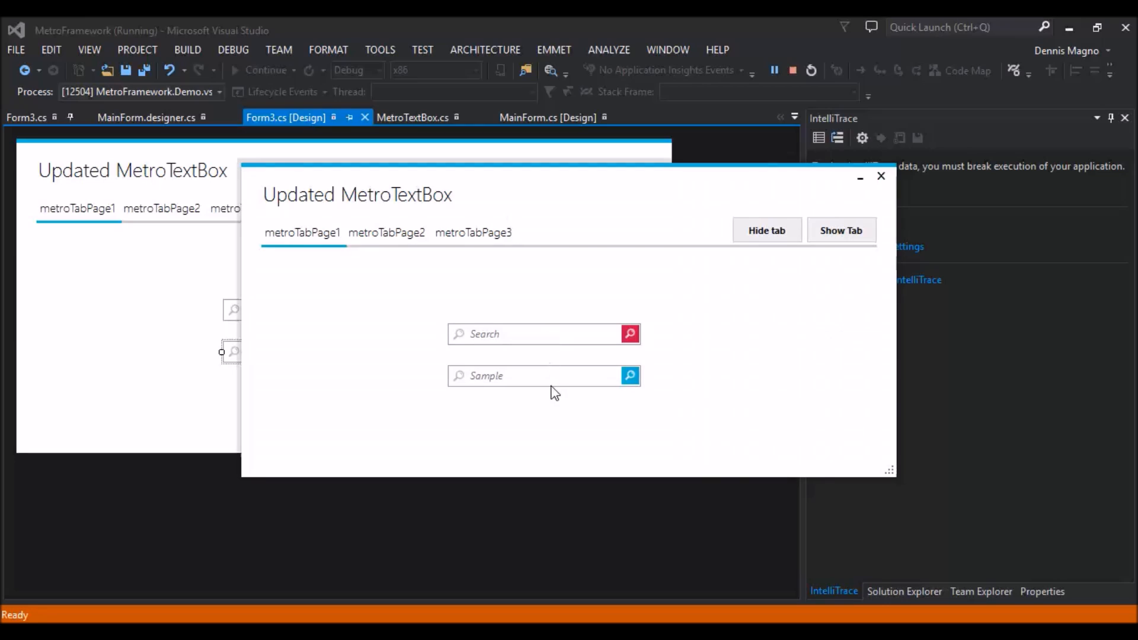
Enter 'asdasd' in the Sample box and clear it so the watermark returns
text(asdasd)
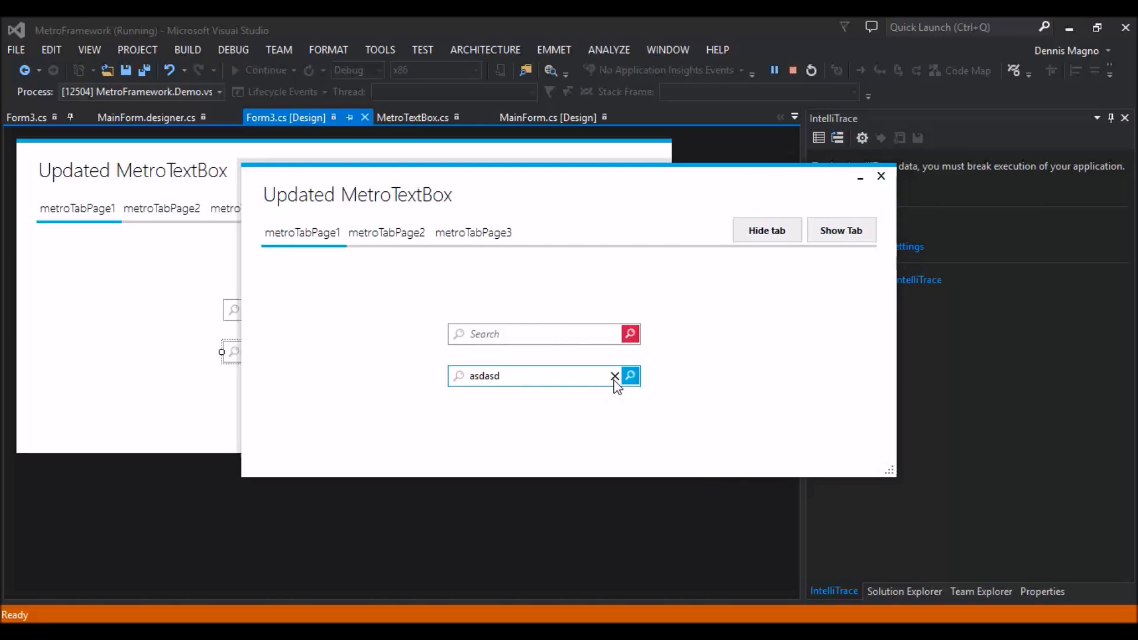
click(614, 376)
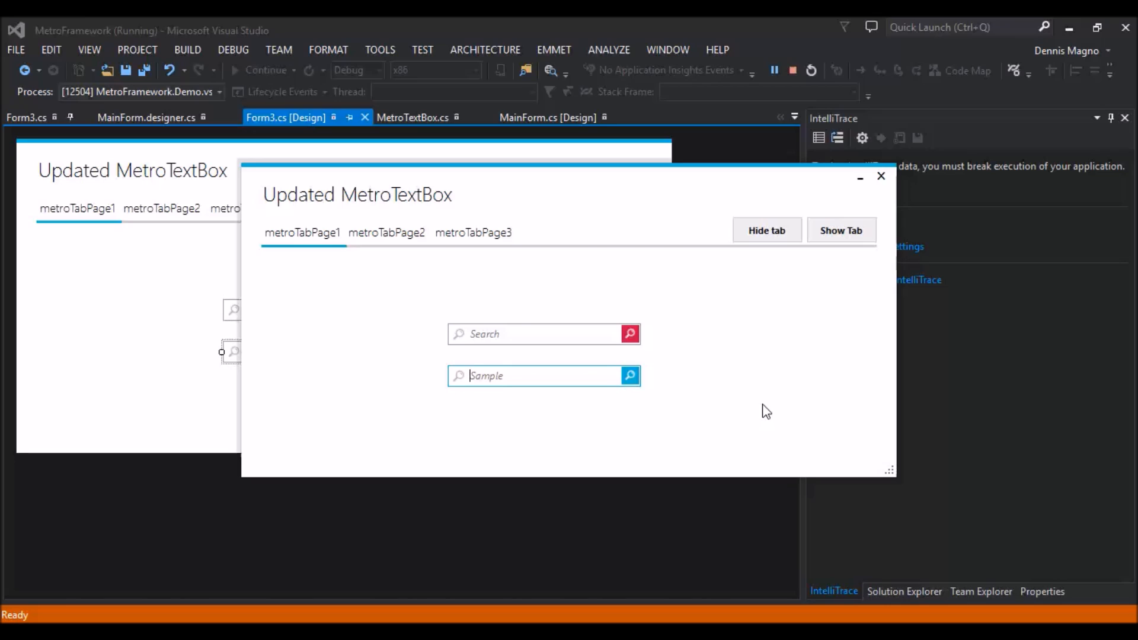
mouse_move(778, 298)
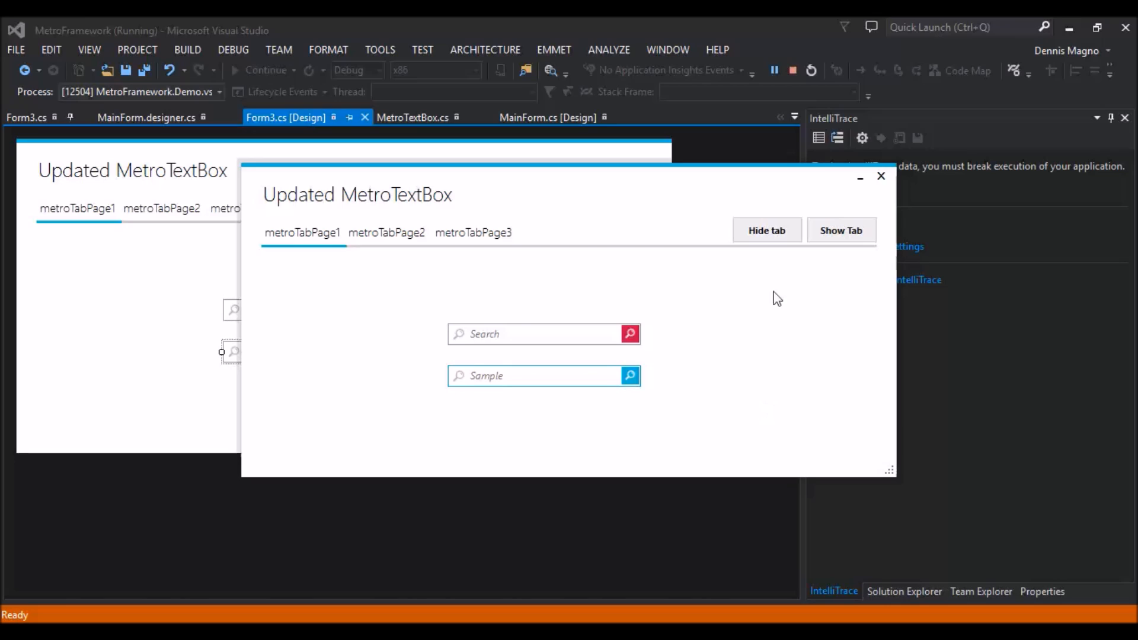